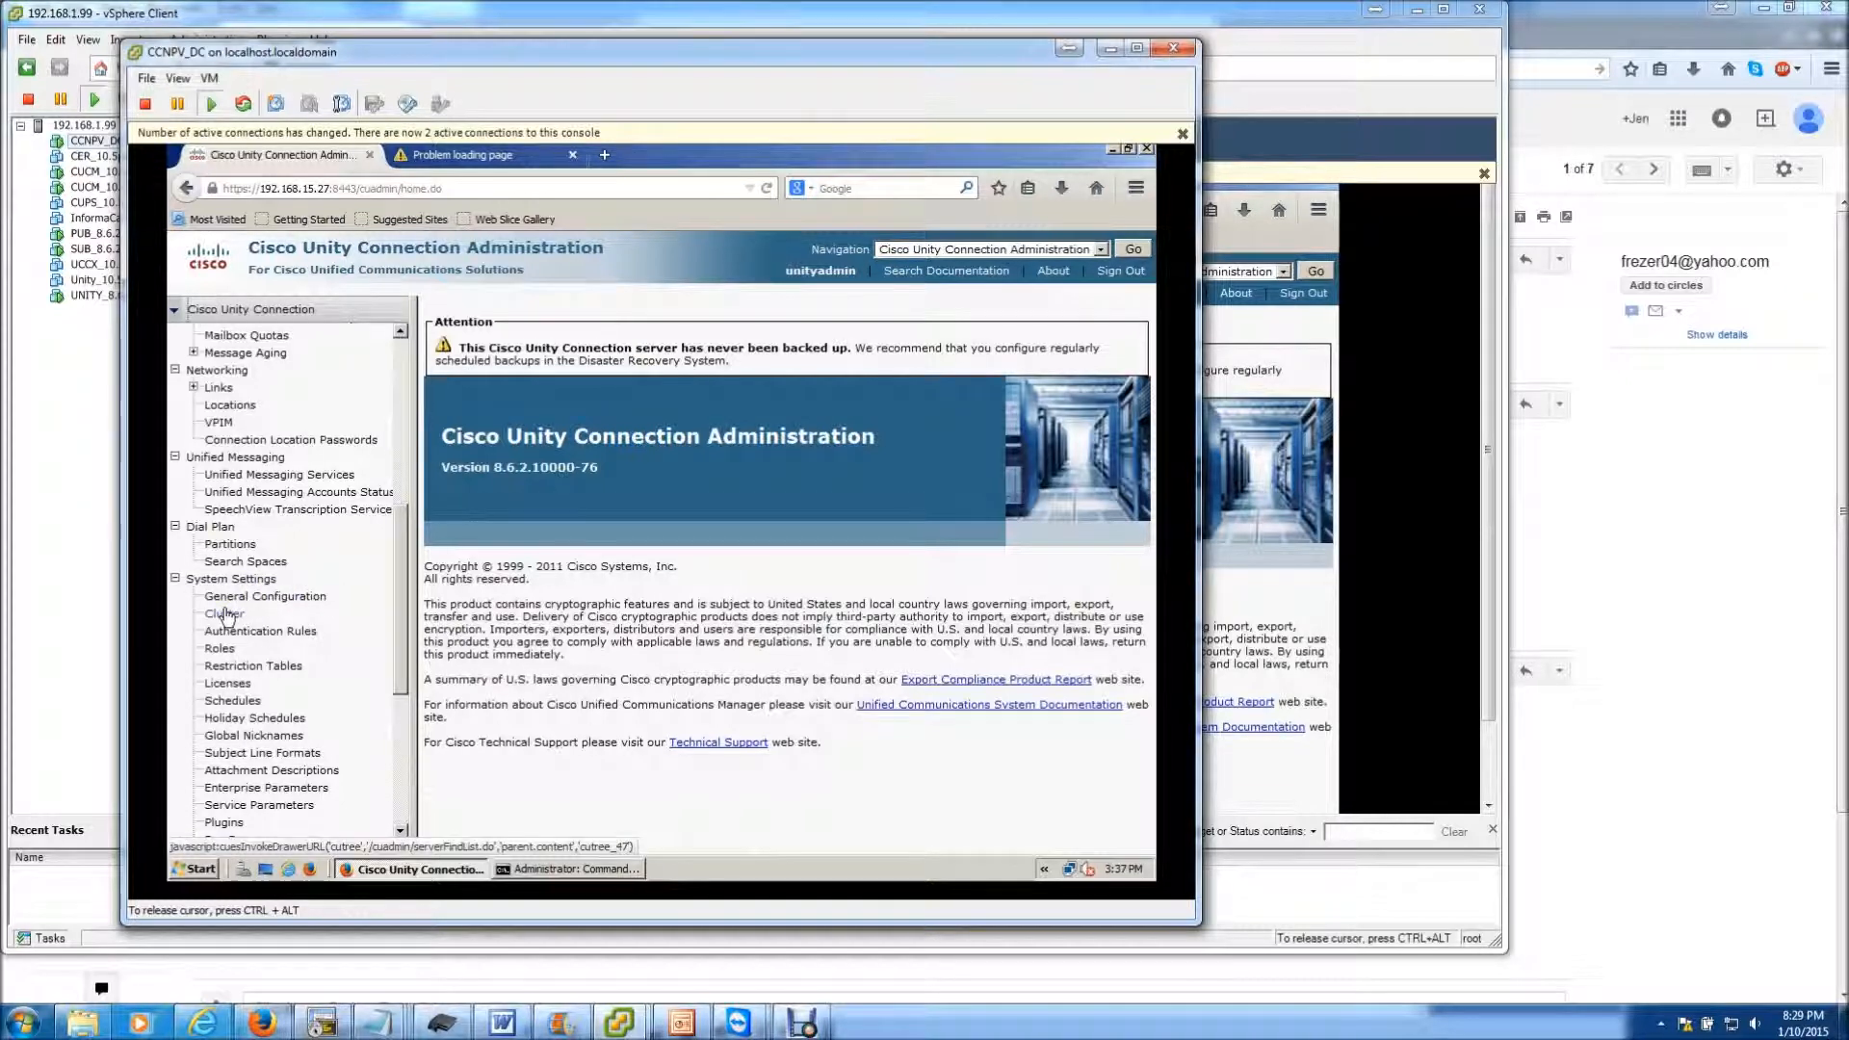
Step: List the cluster's servers under System Settings > Cluster, finding server 192.168.15.27
left_click(223, 614)
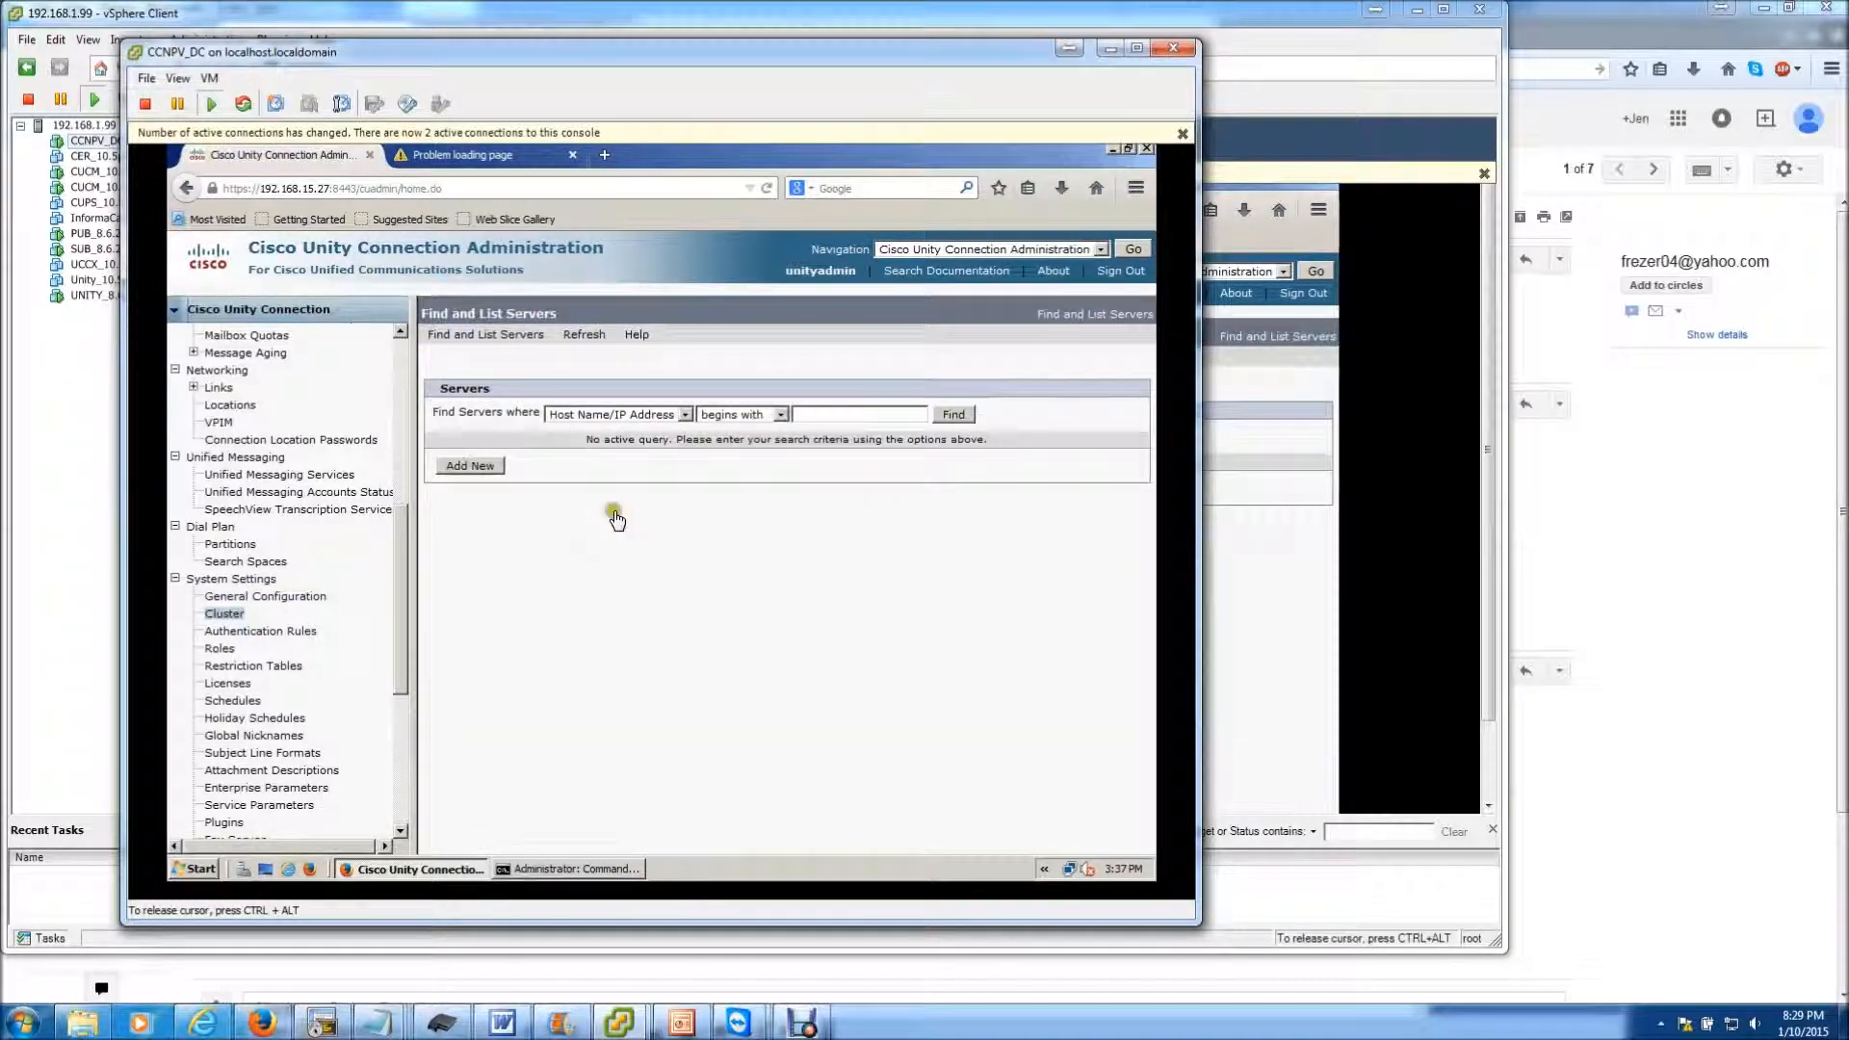
left_click(951, 414)
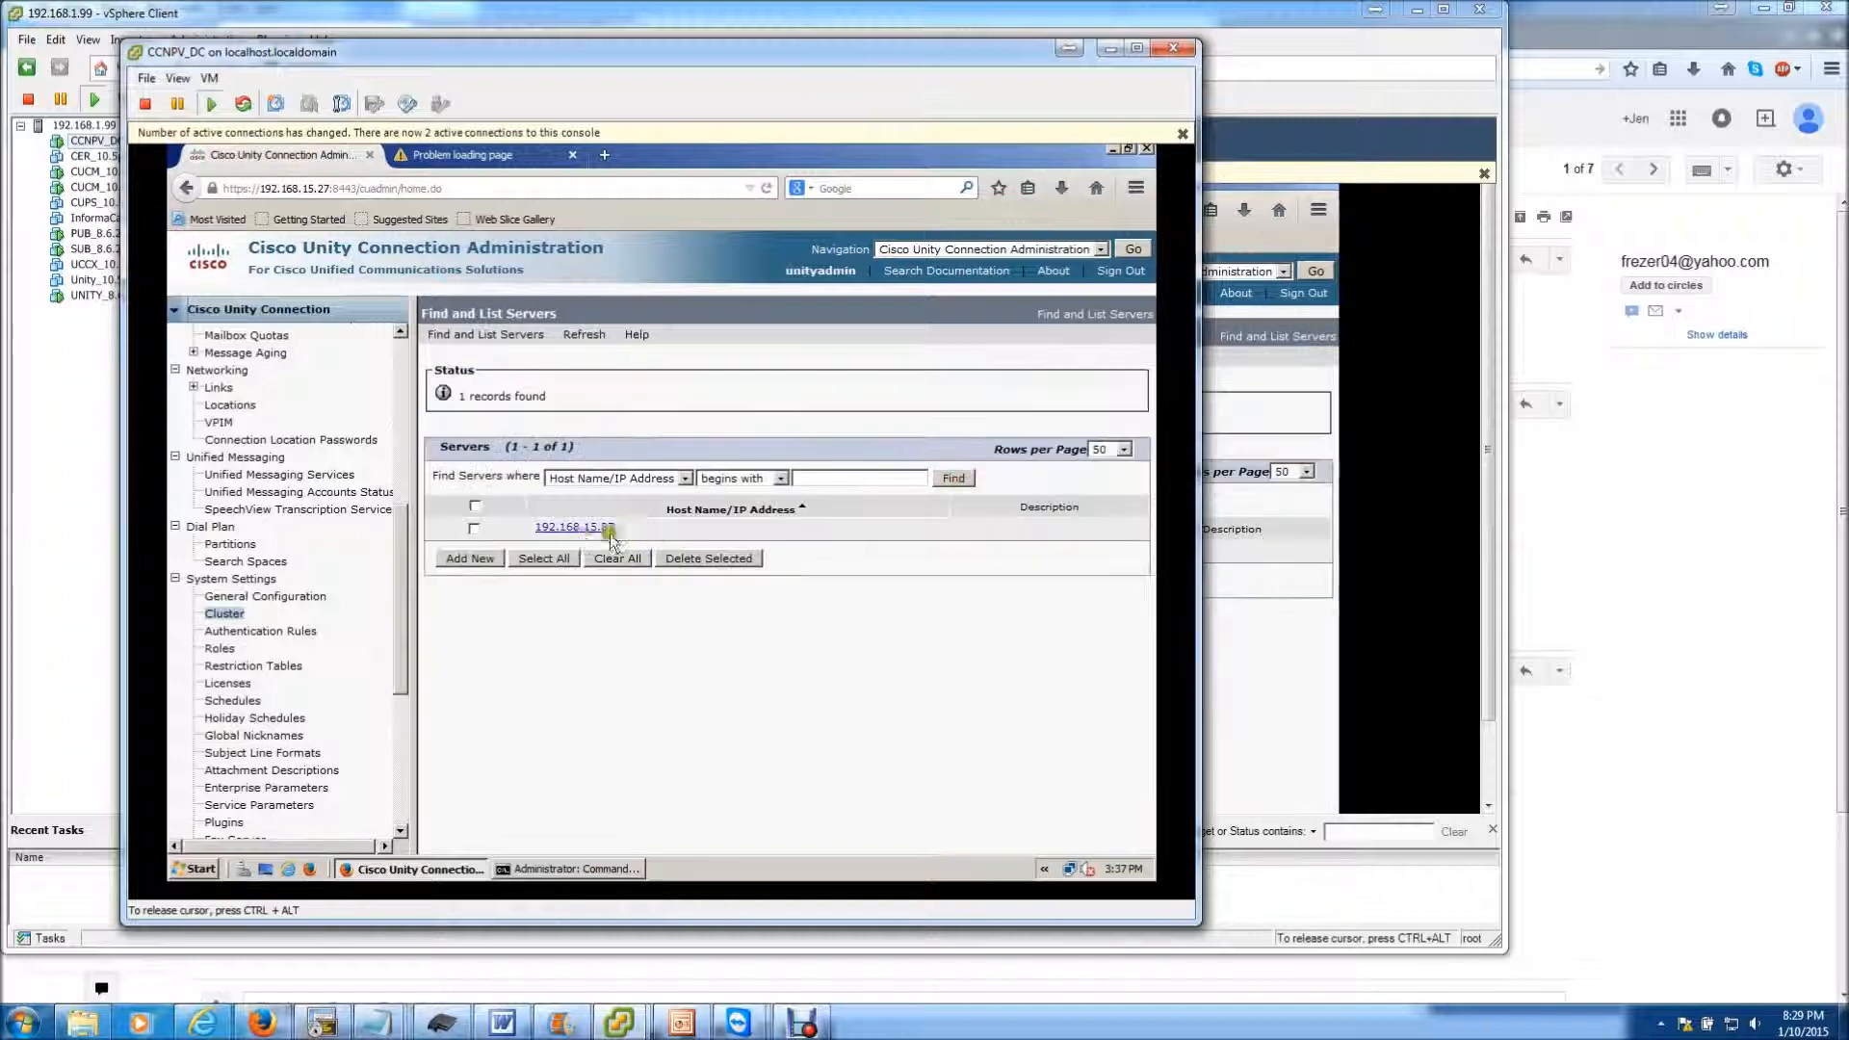
mouse_move(574, 526)
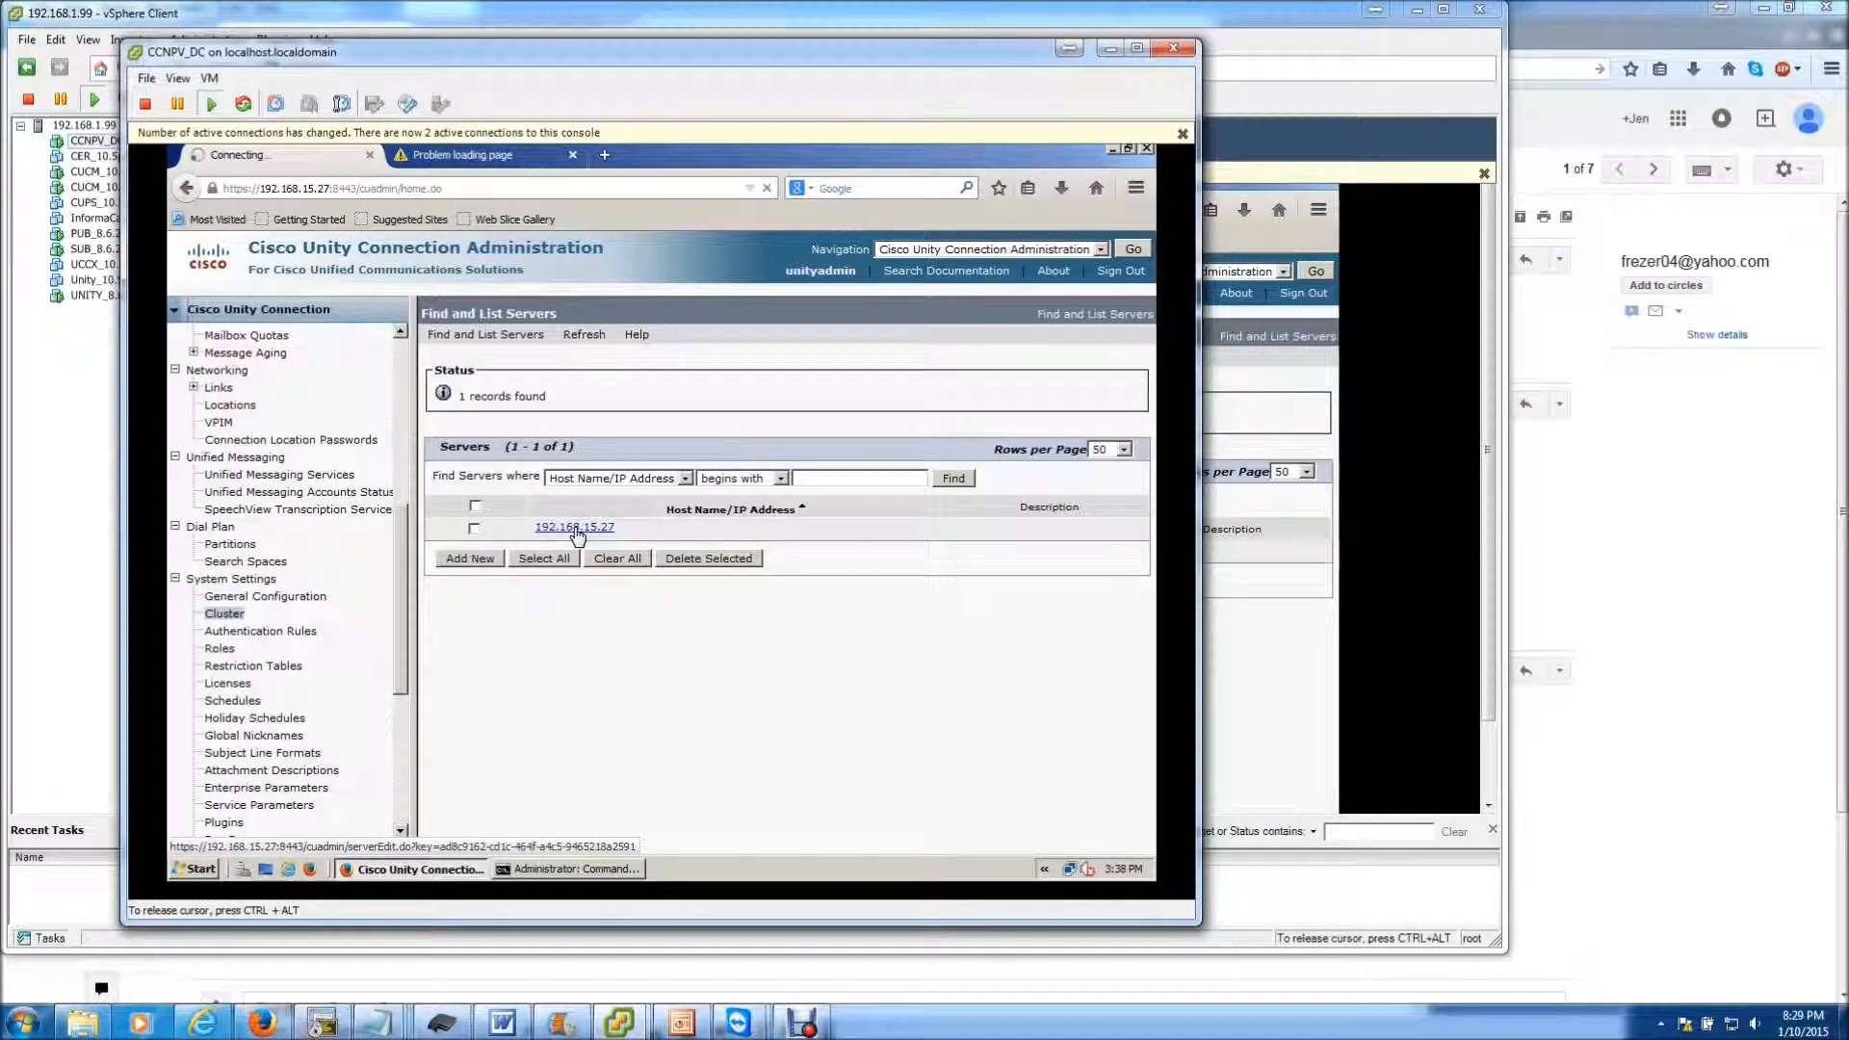
Step: Change server 192.168.15.27's Host Name/IP Address to 192.168.1.27 and save
left_click(574, 527)
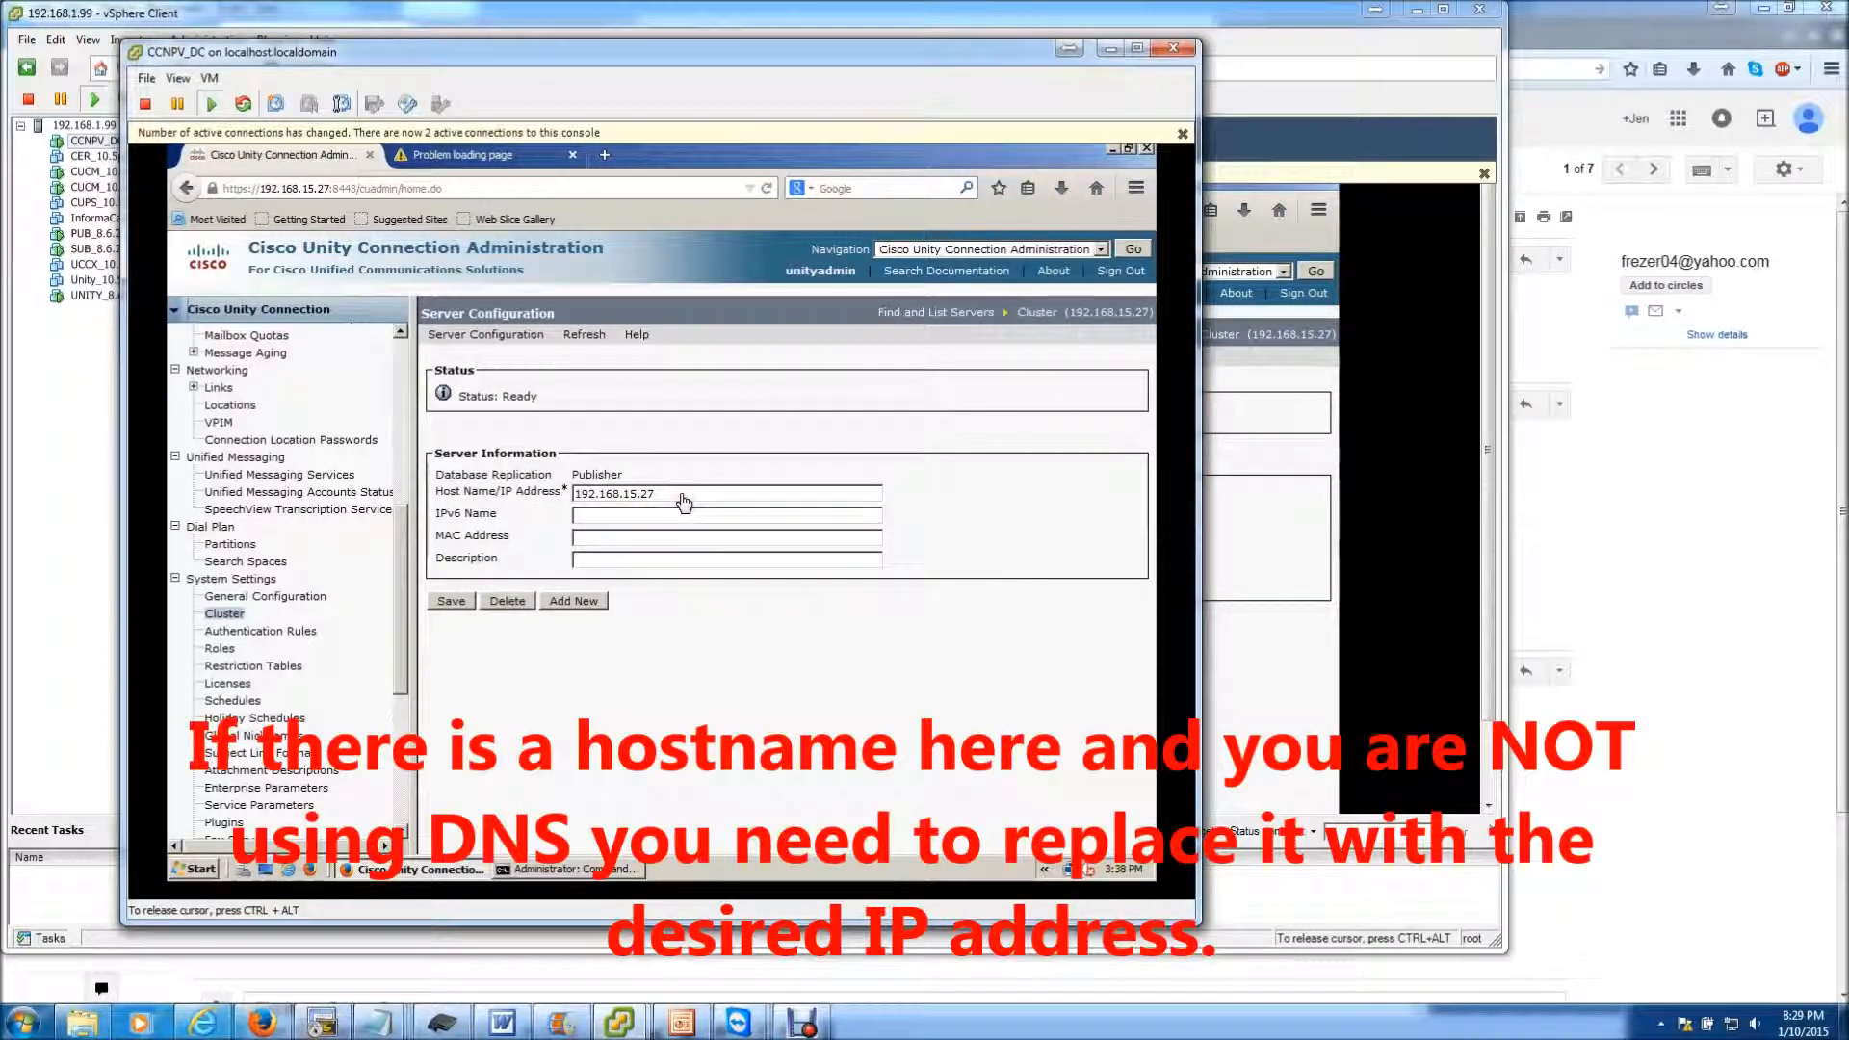
type("192.168.1.")
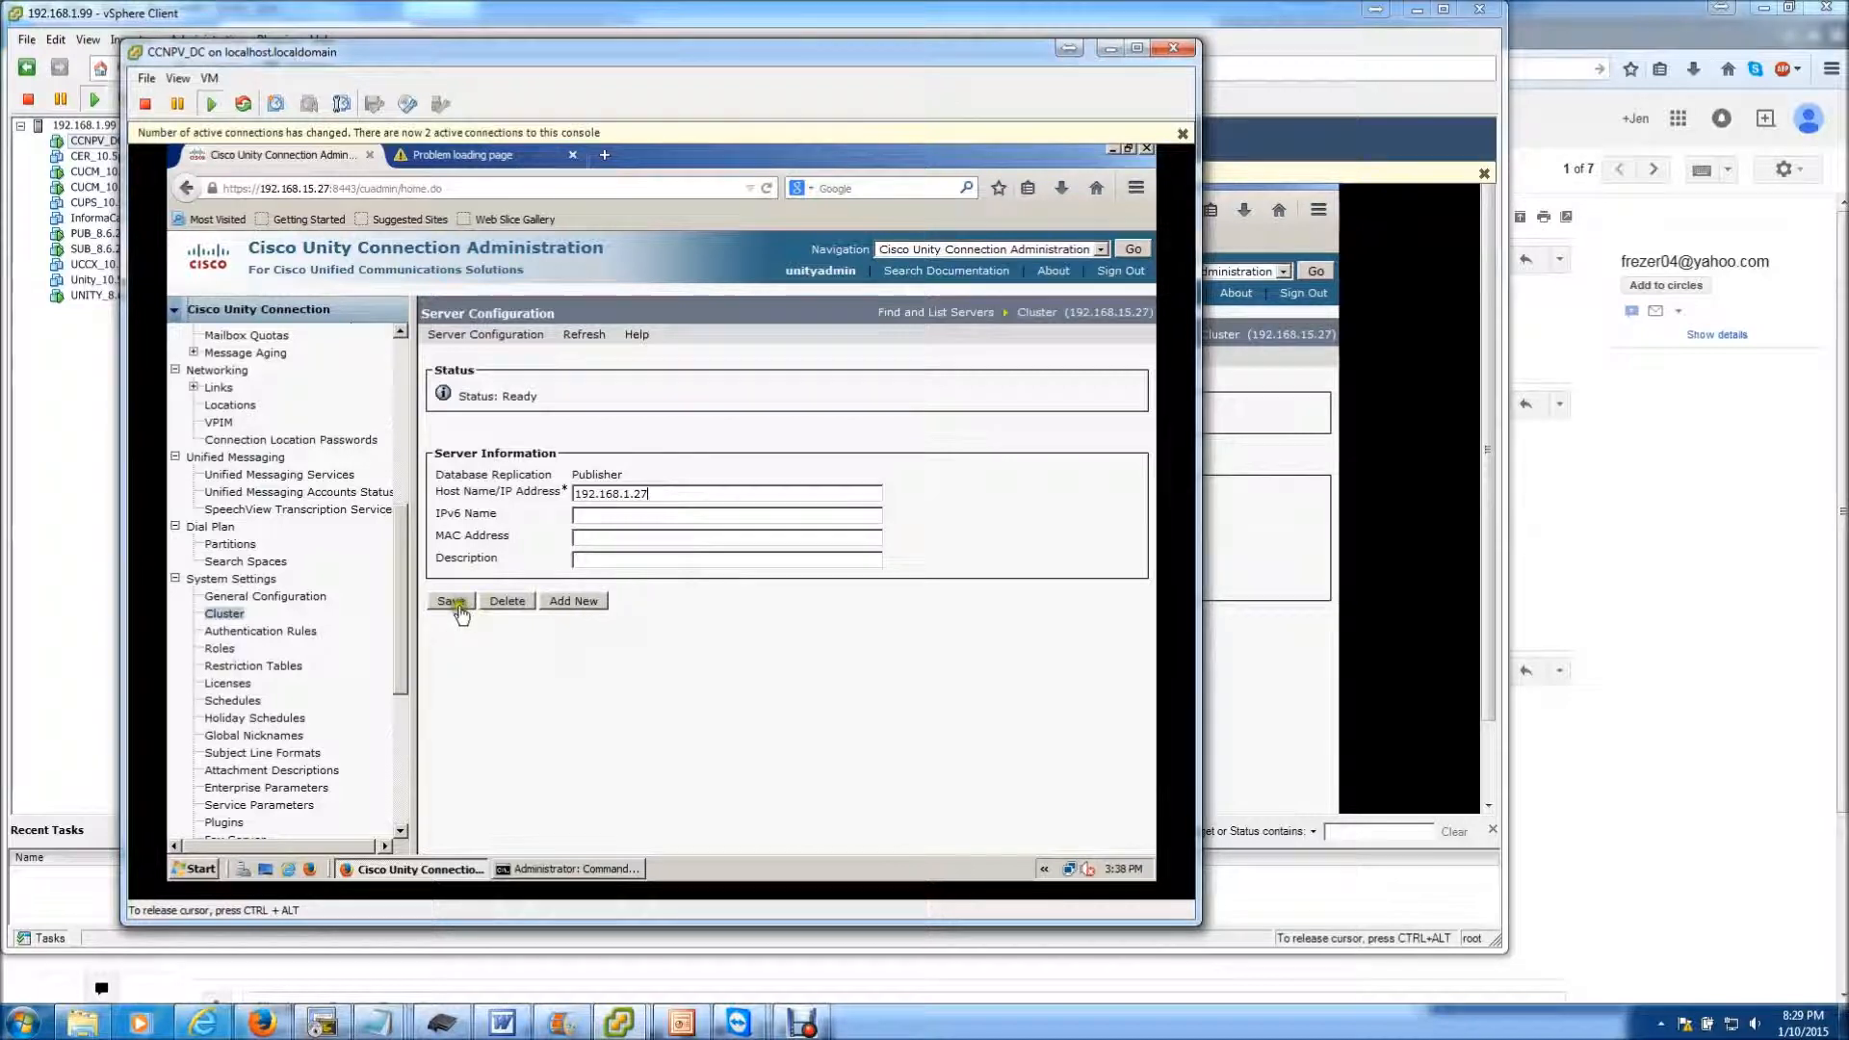
left_click(450, 600)
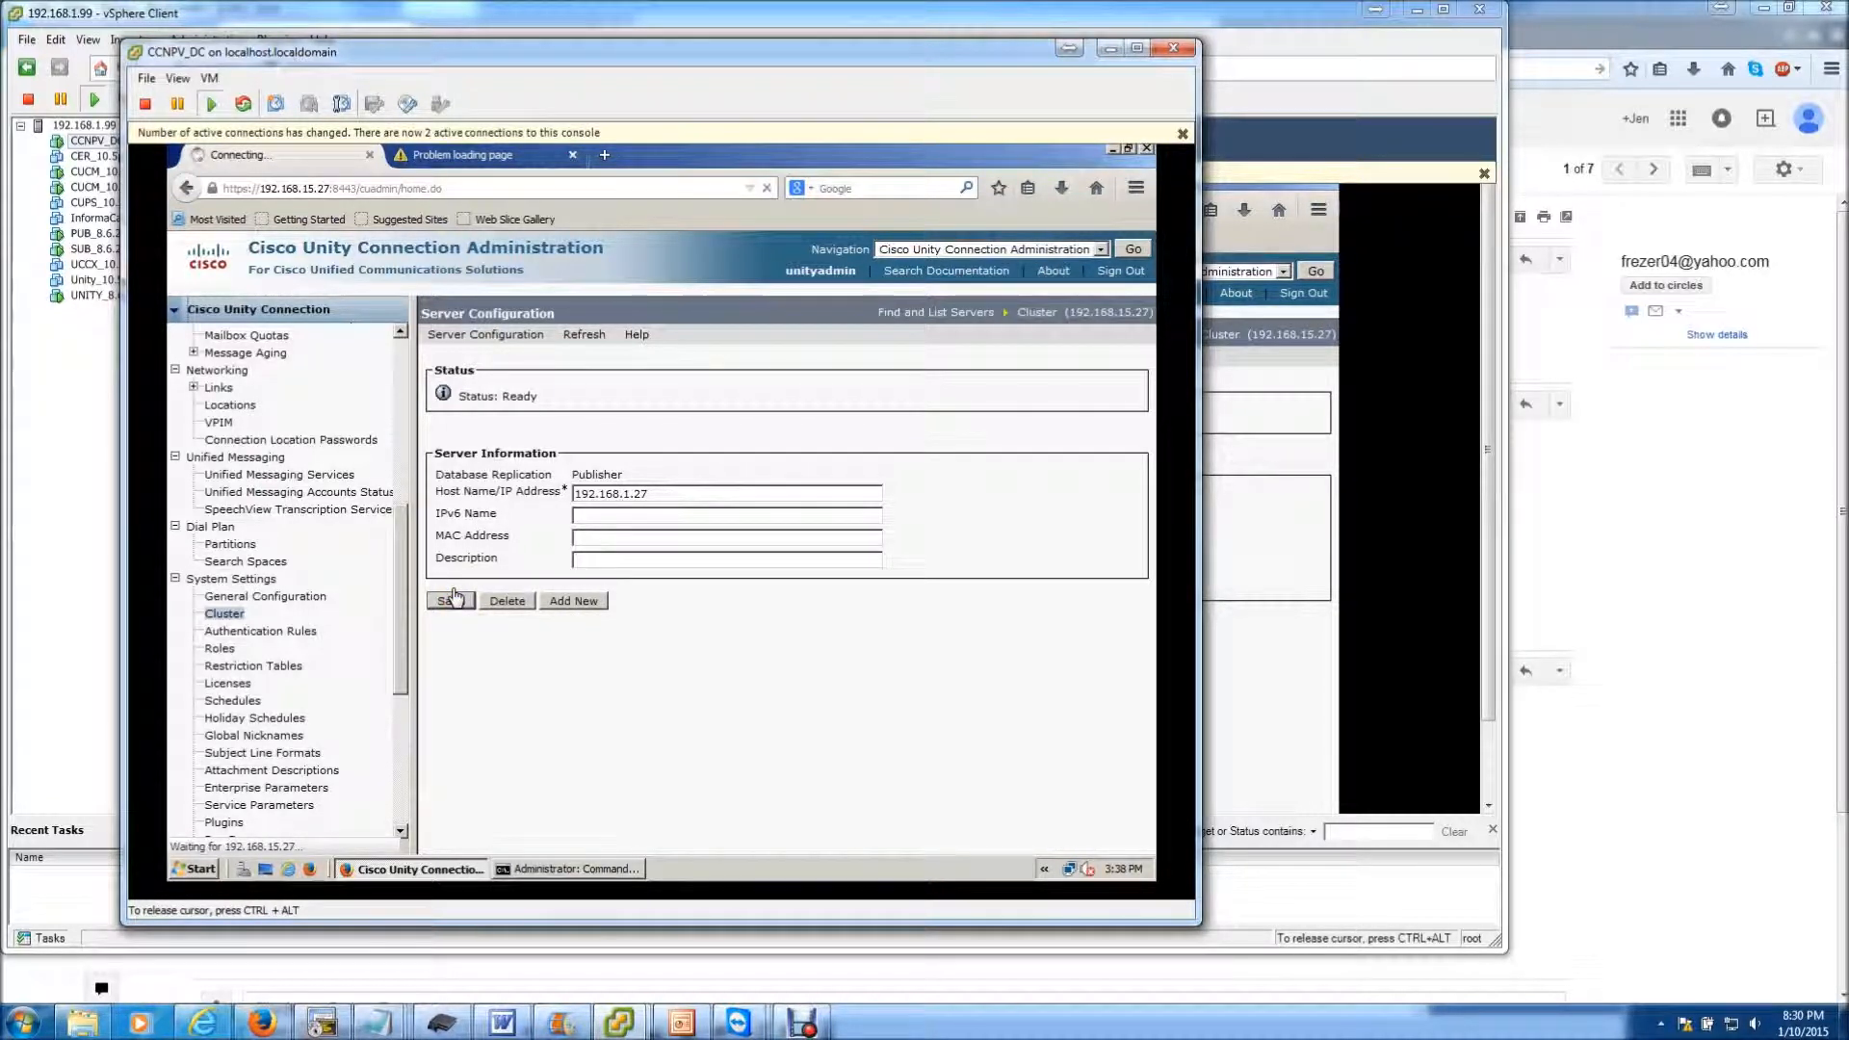
left_click(450, 600)
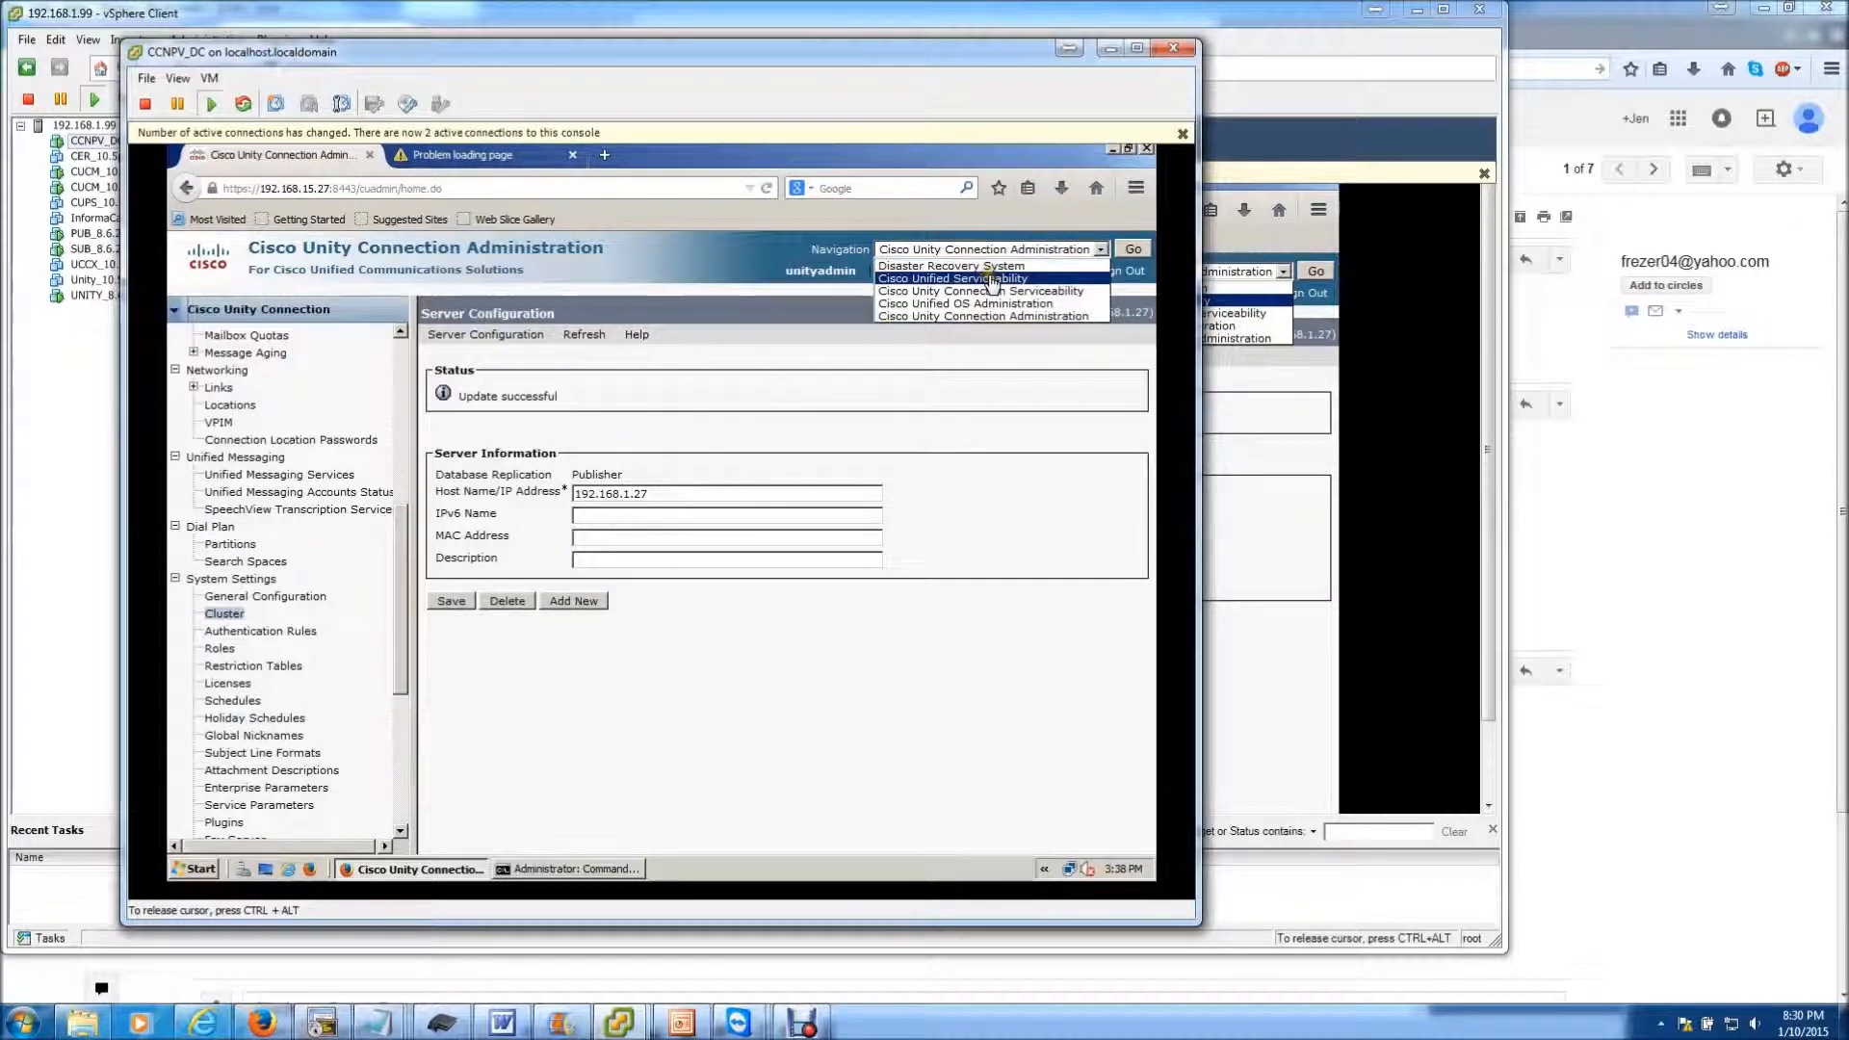
Step: Log into Cisco Unified OS Administration as admin and go to Settings > IP > Ethernet
left_click(963, 303)
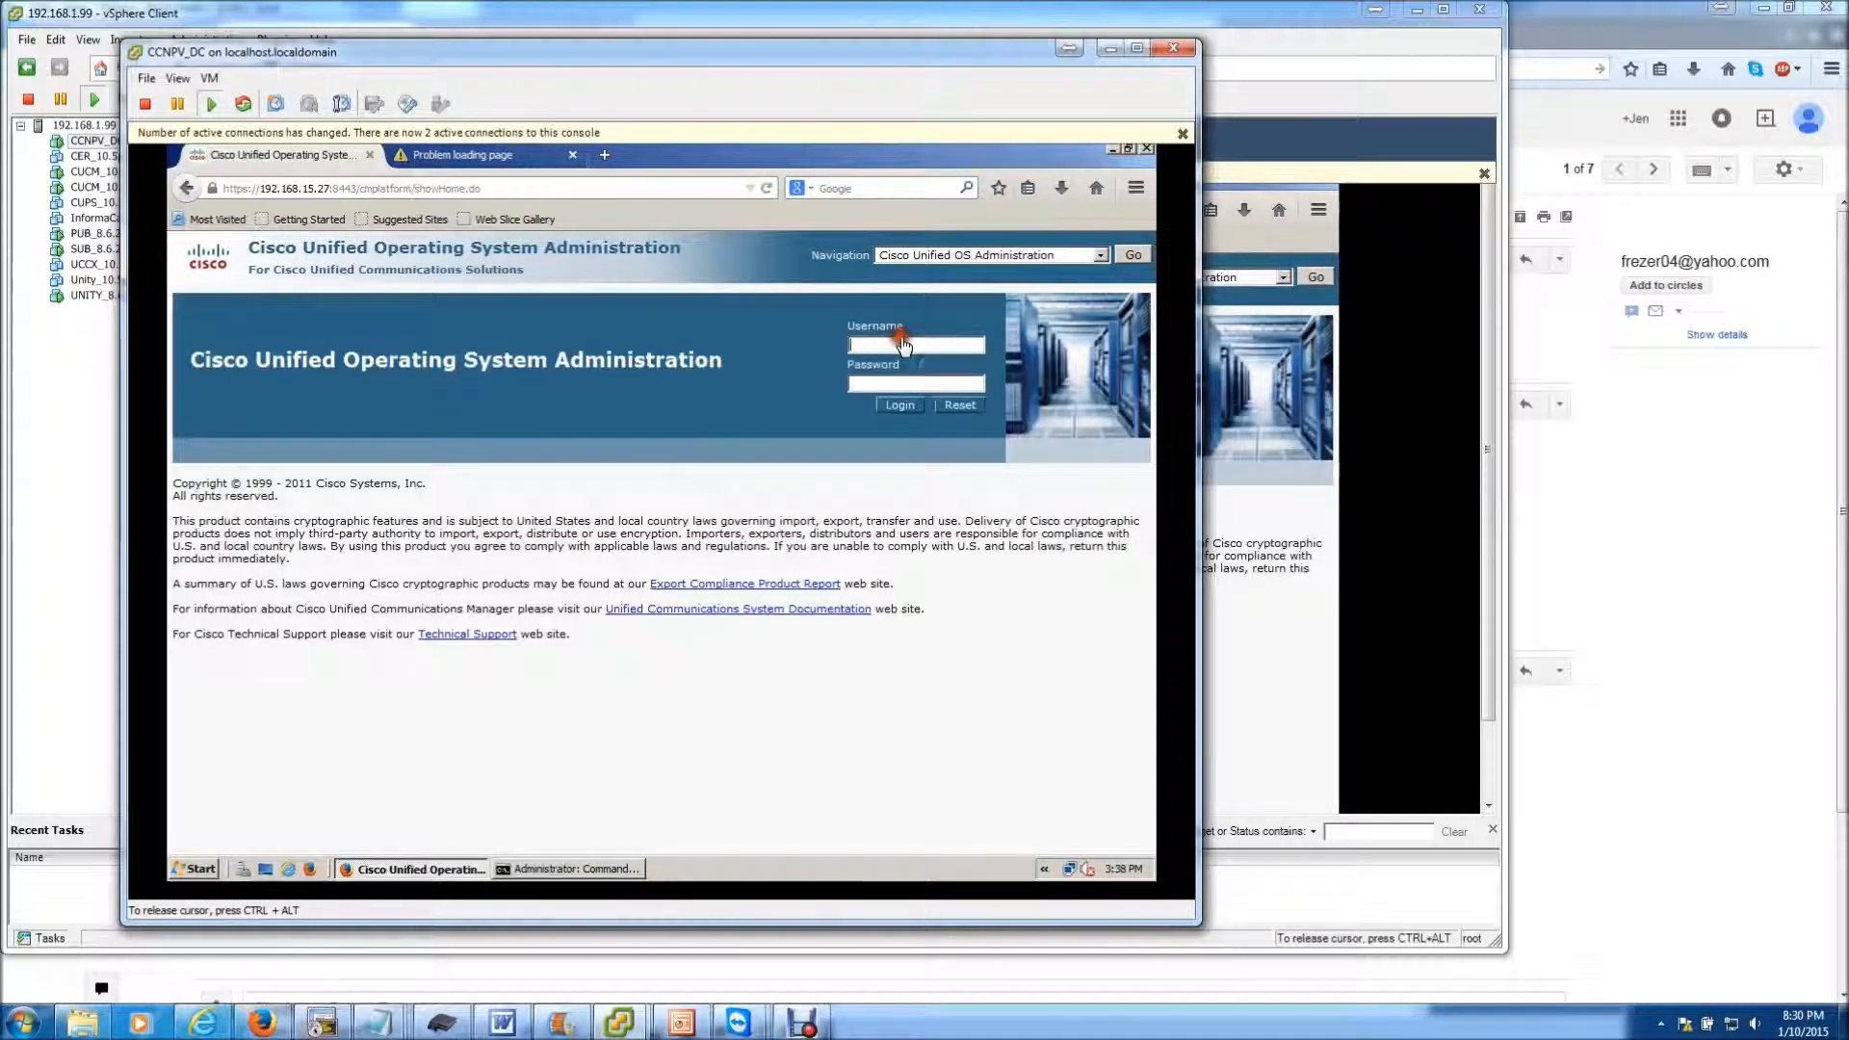
type("admin")
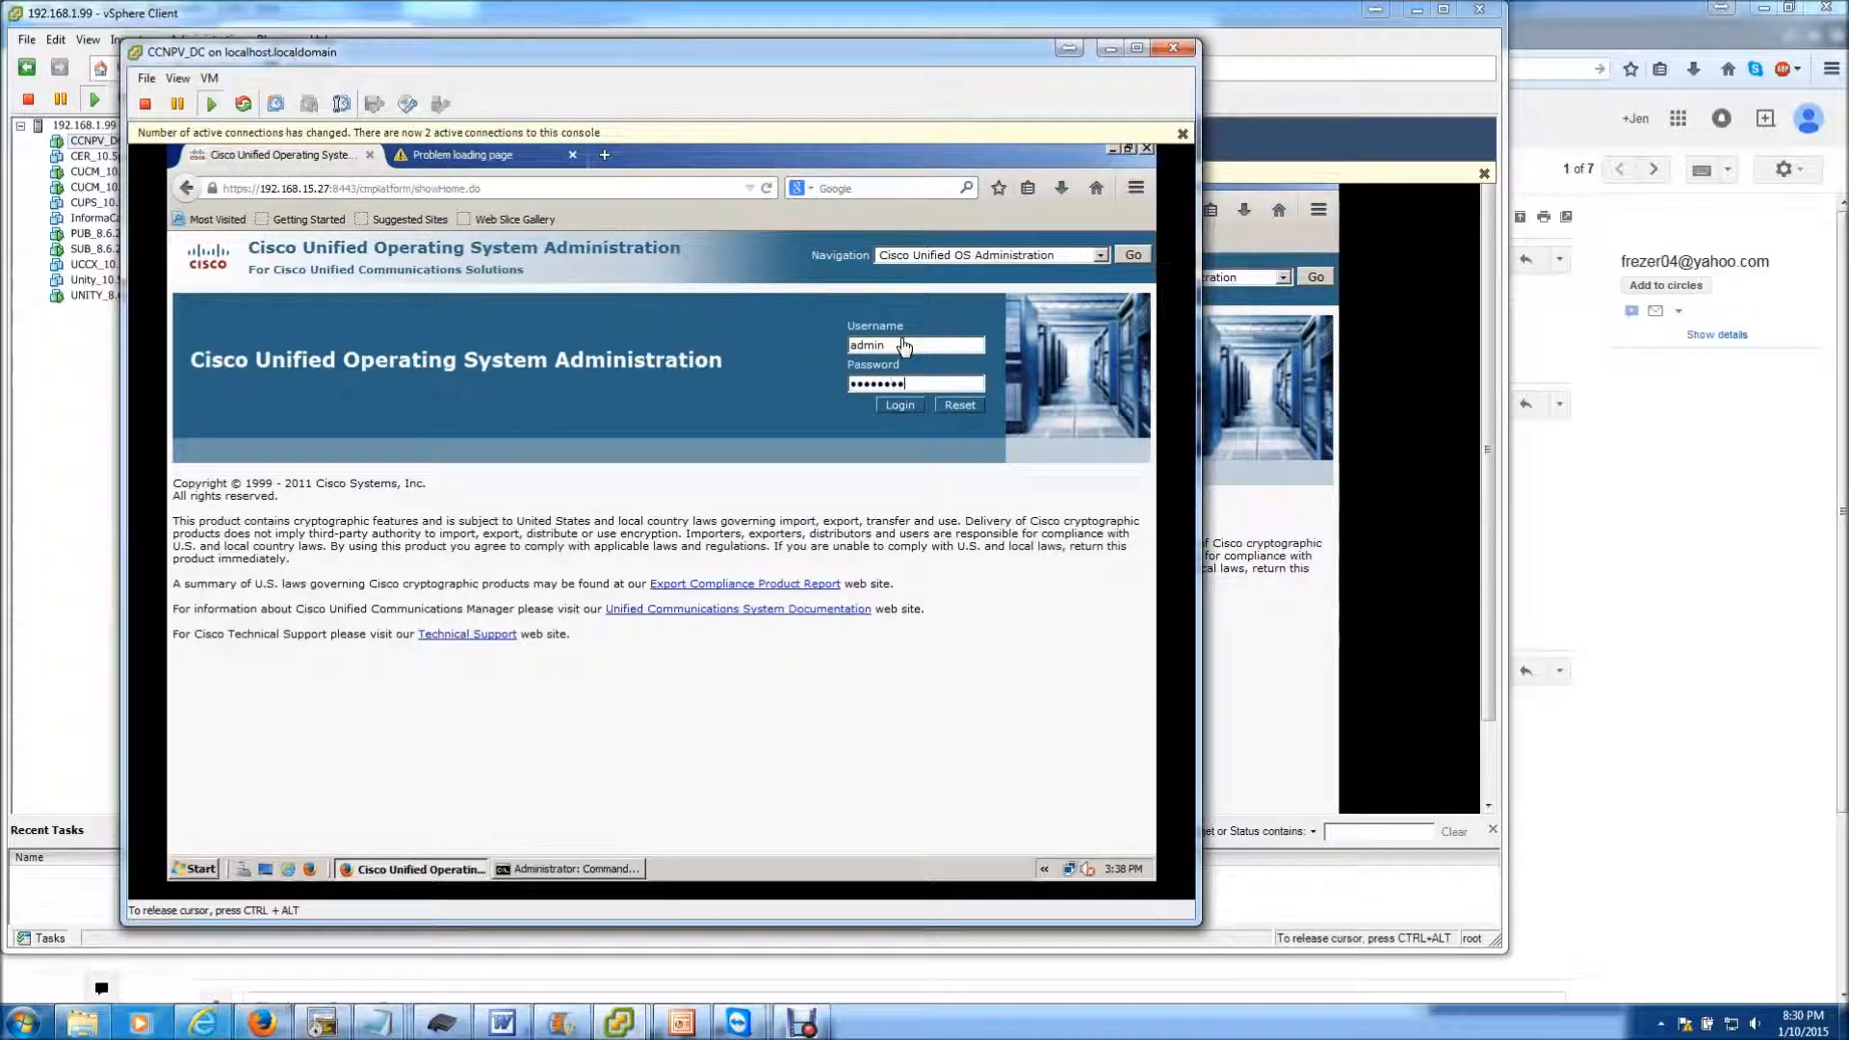
left_click(898, 404)
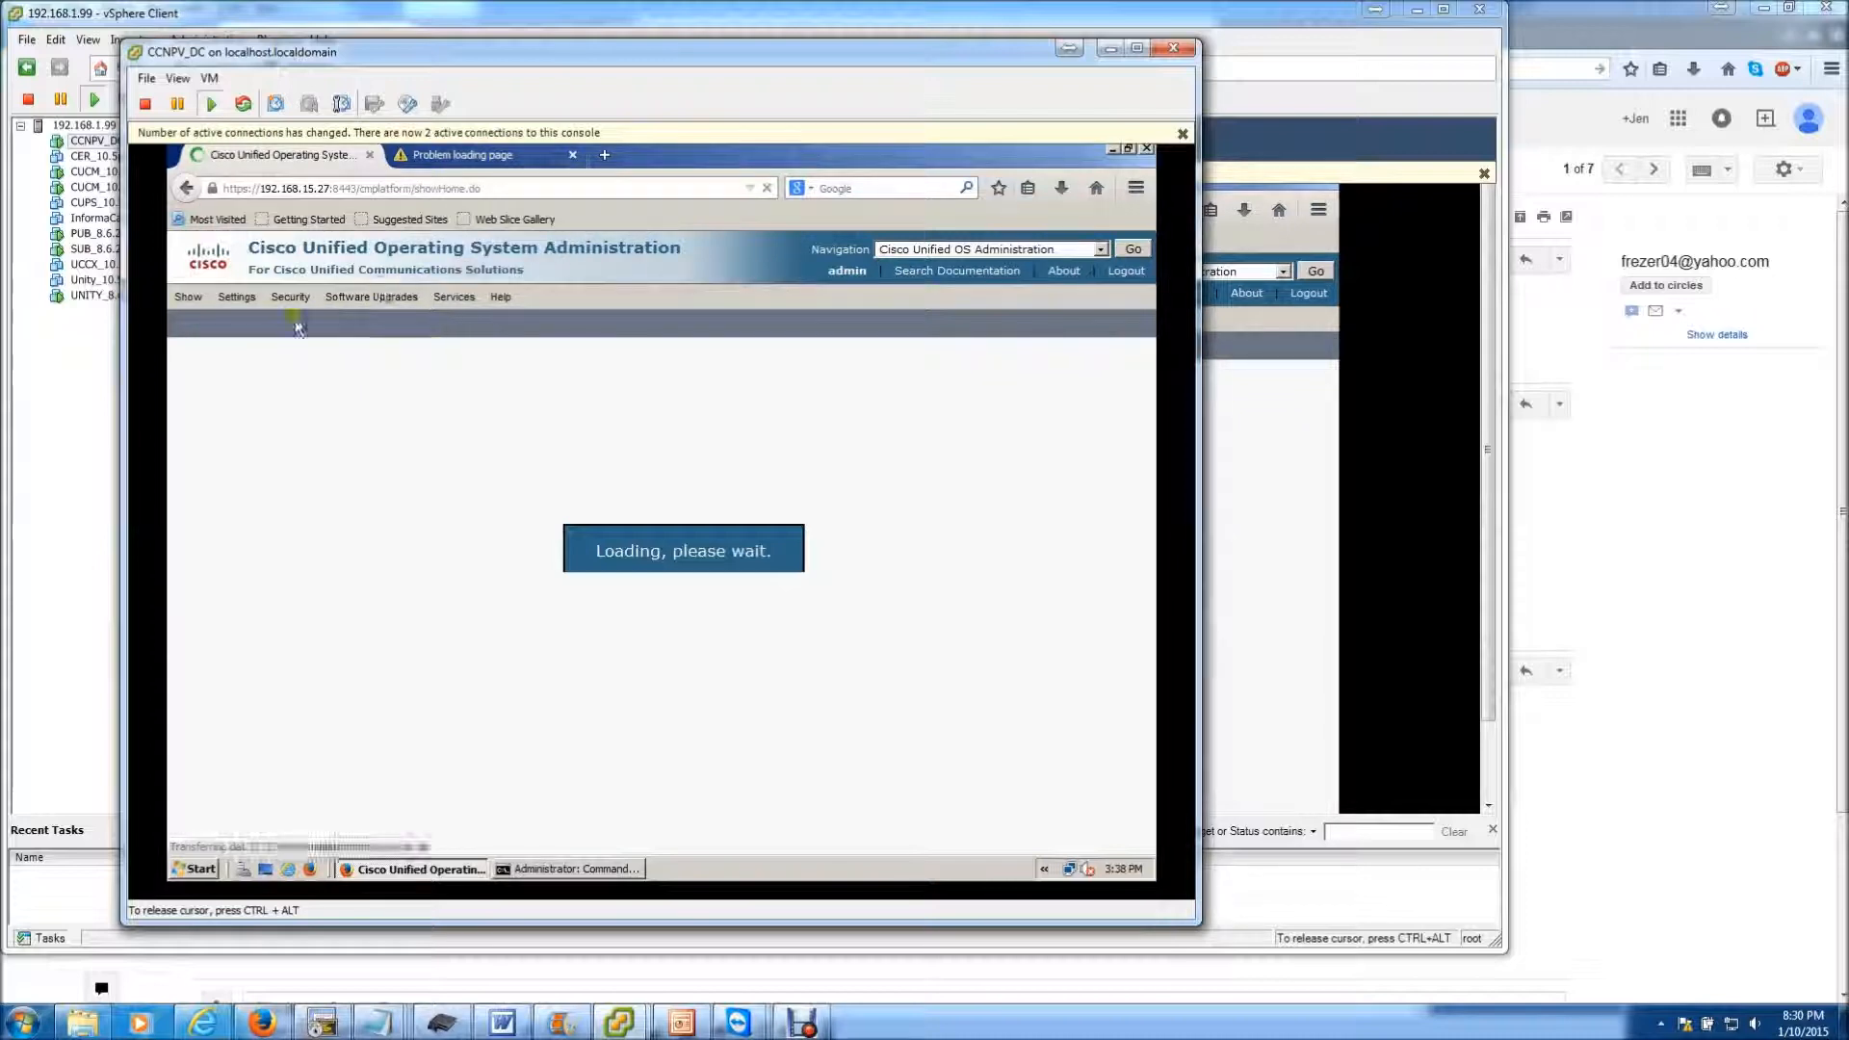
left_click(236, 295)
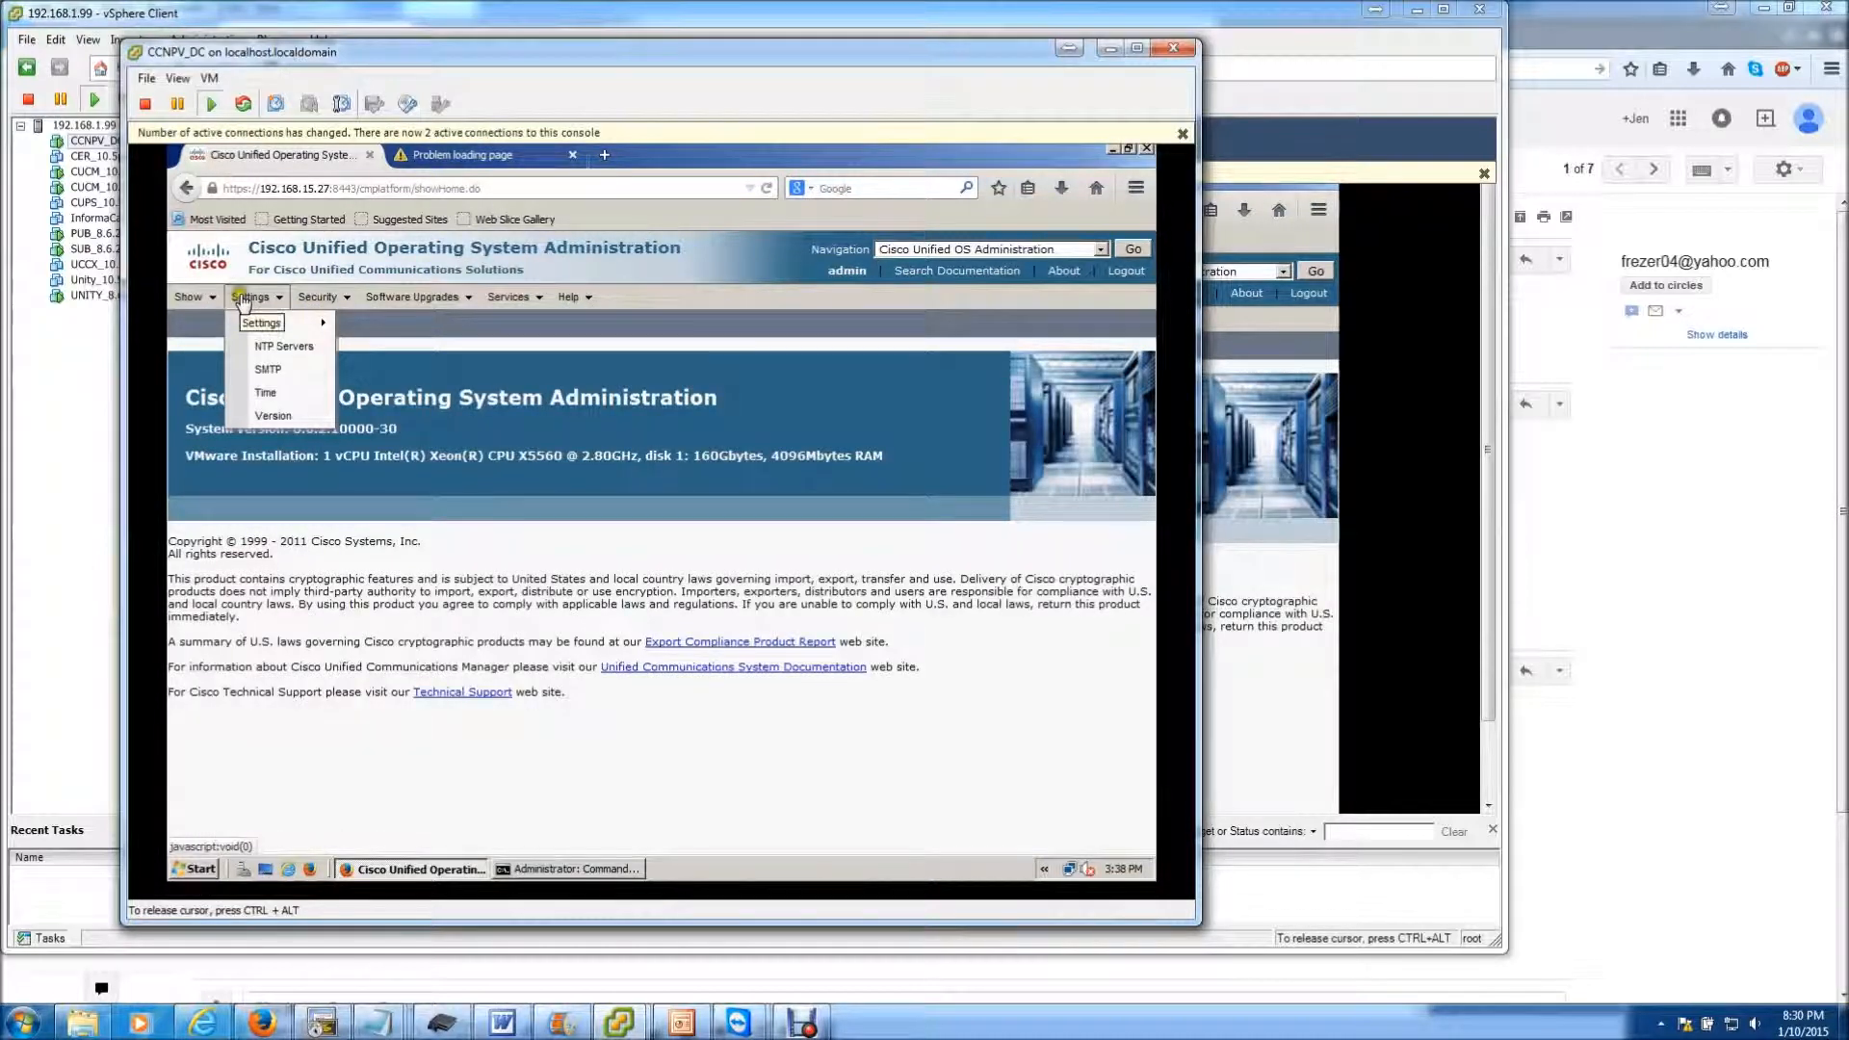
mouse_move(258, 324)
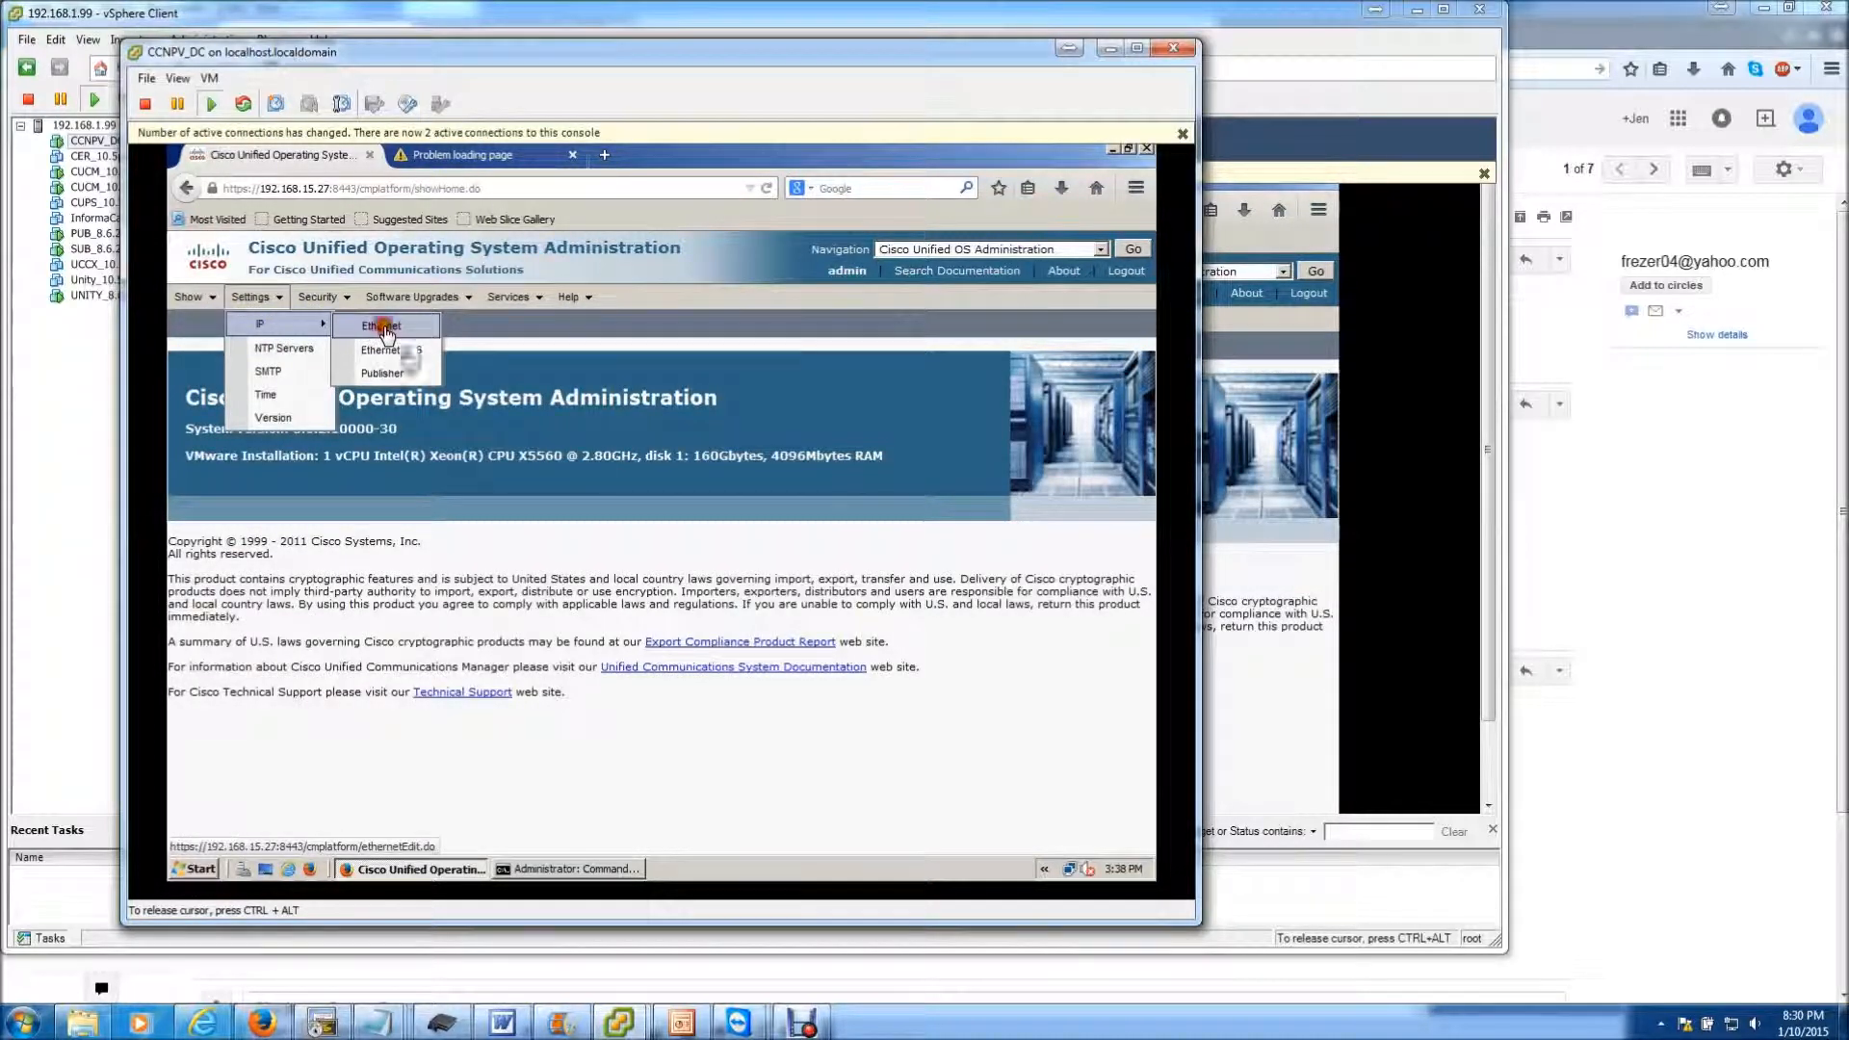
left_click(382, 325)
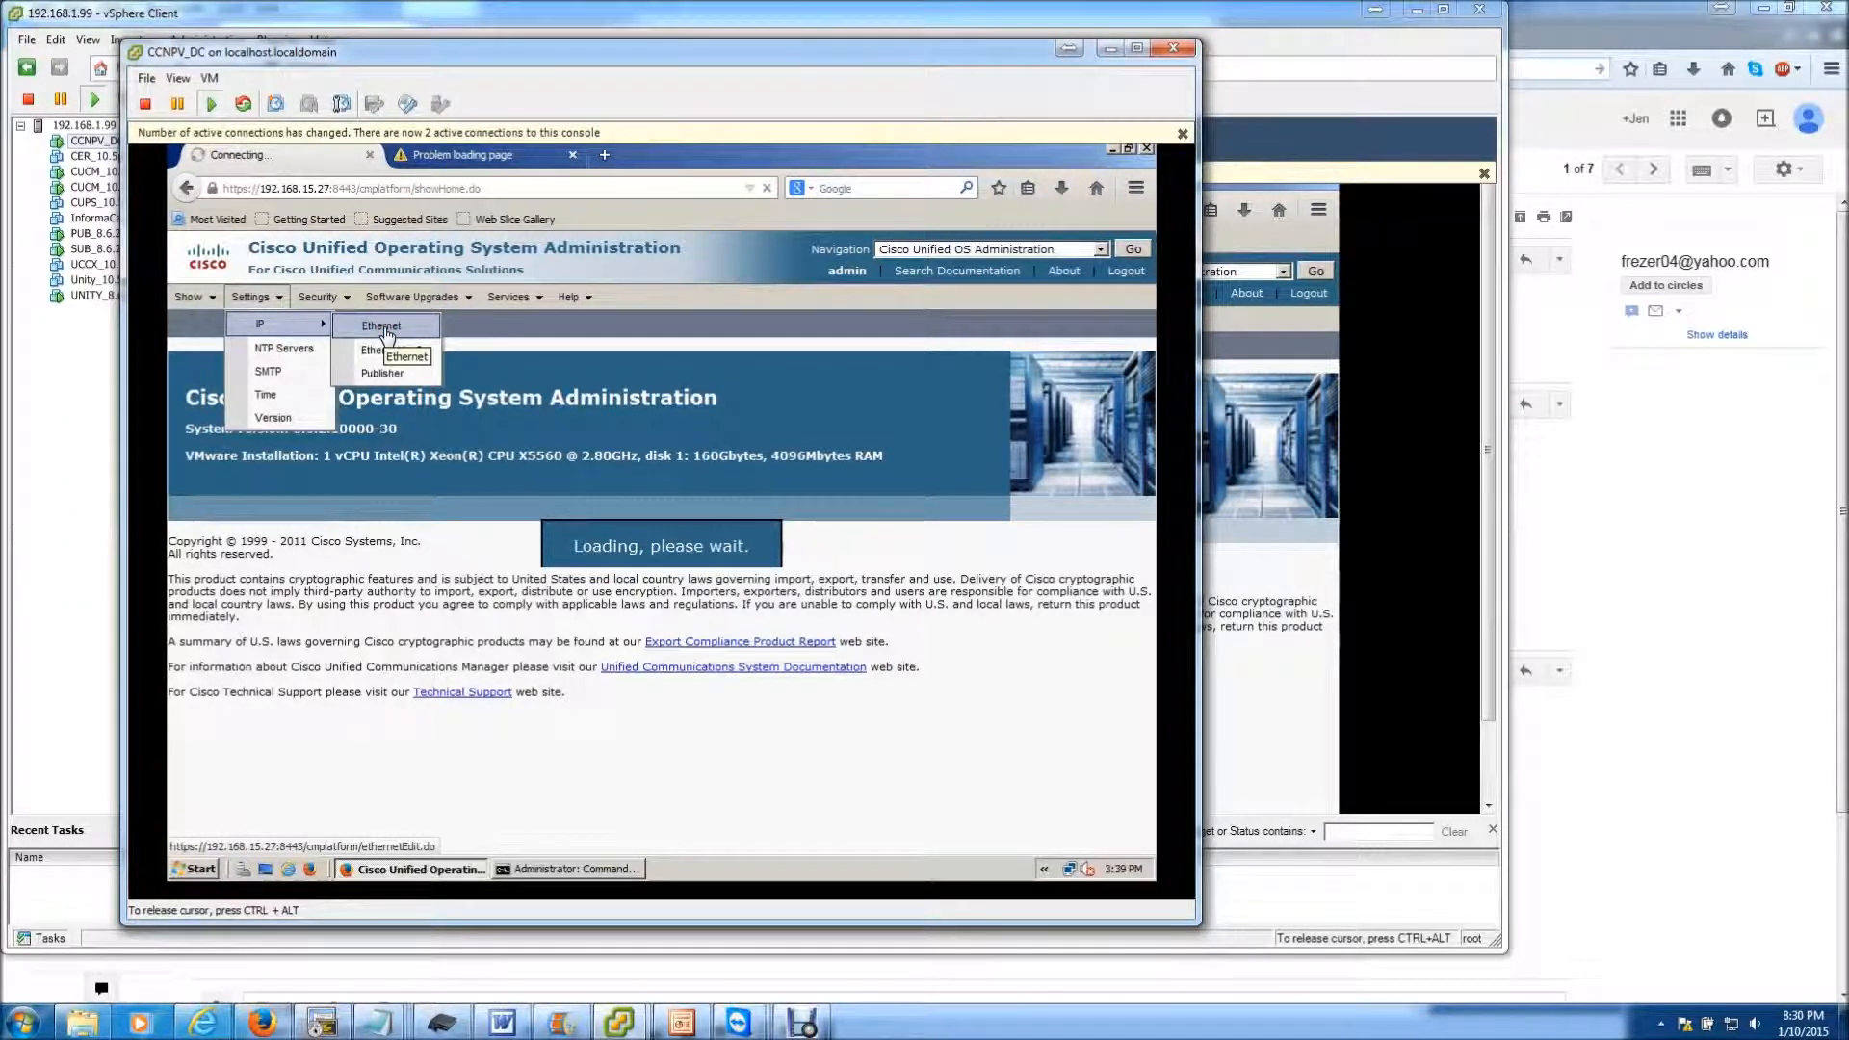
Step: Replace the Ethernet IP address with 192.168.1.27 and accept the License MAC warning
left_click(381, 325)
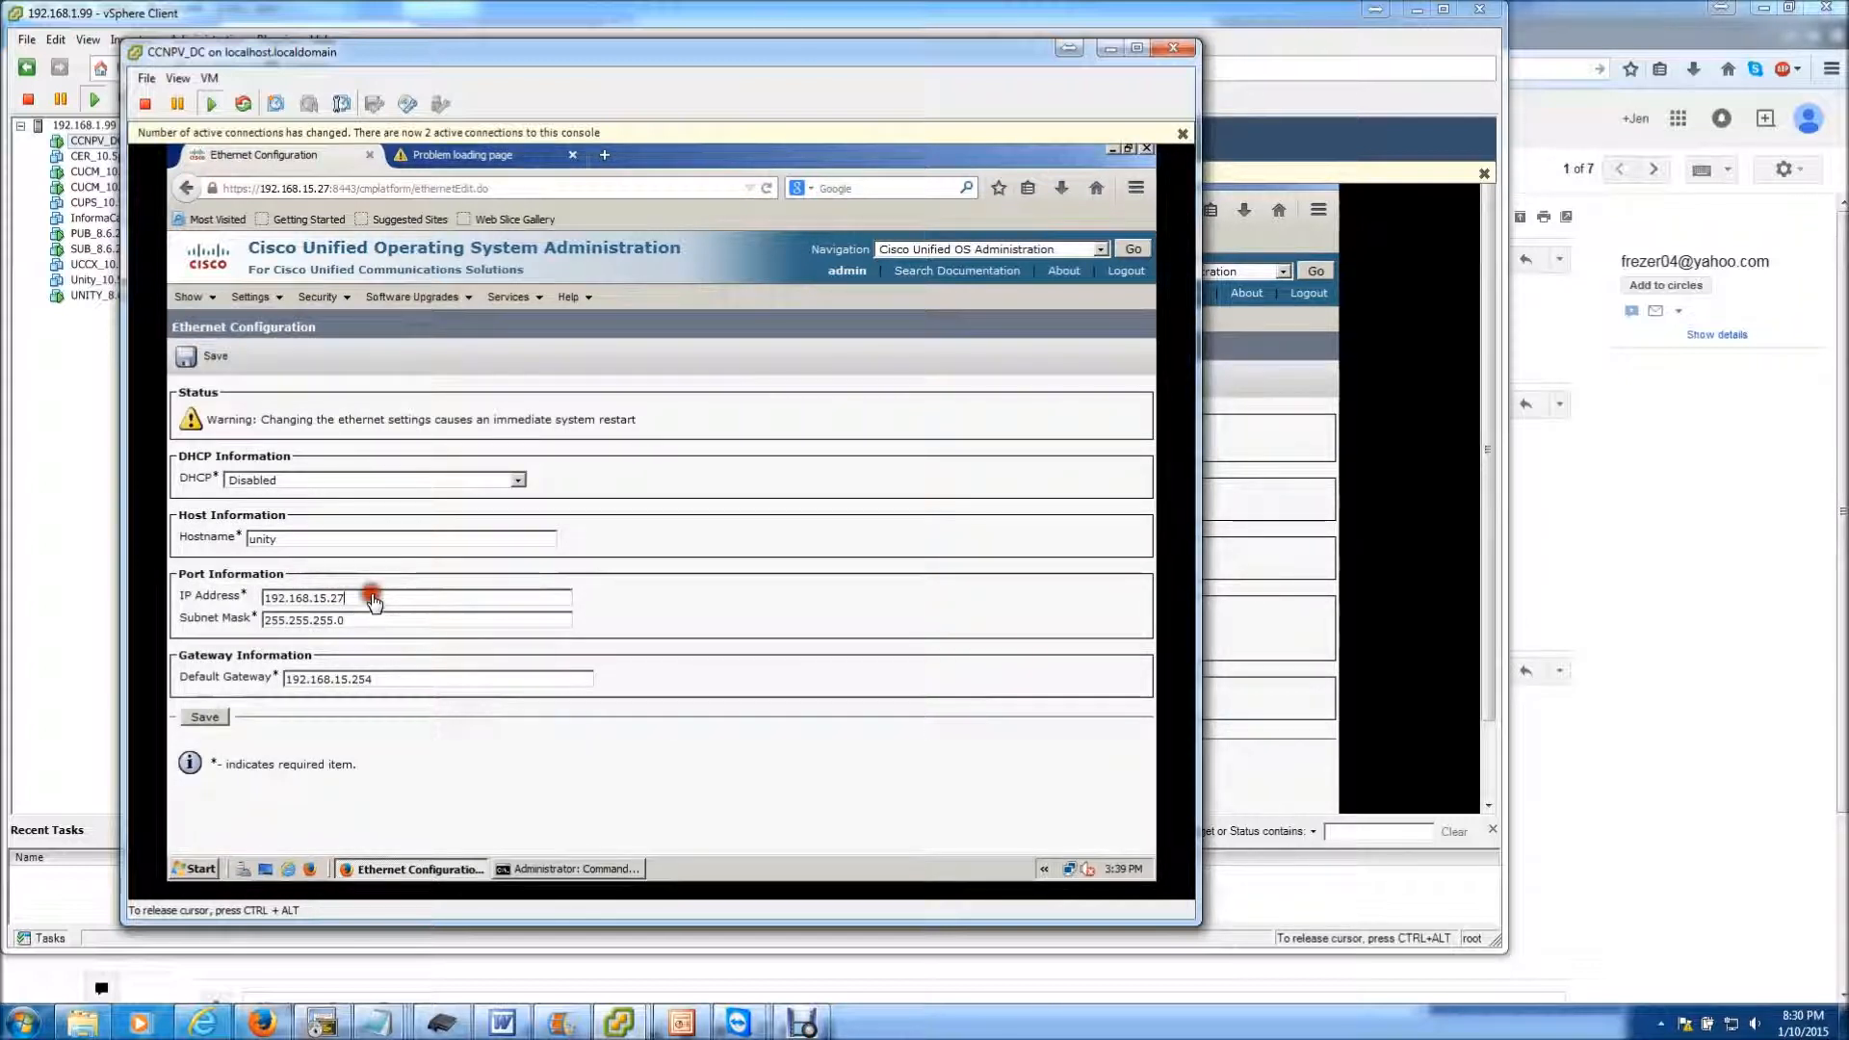
key("BackSpace")
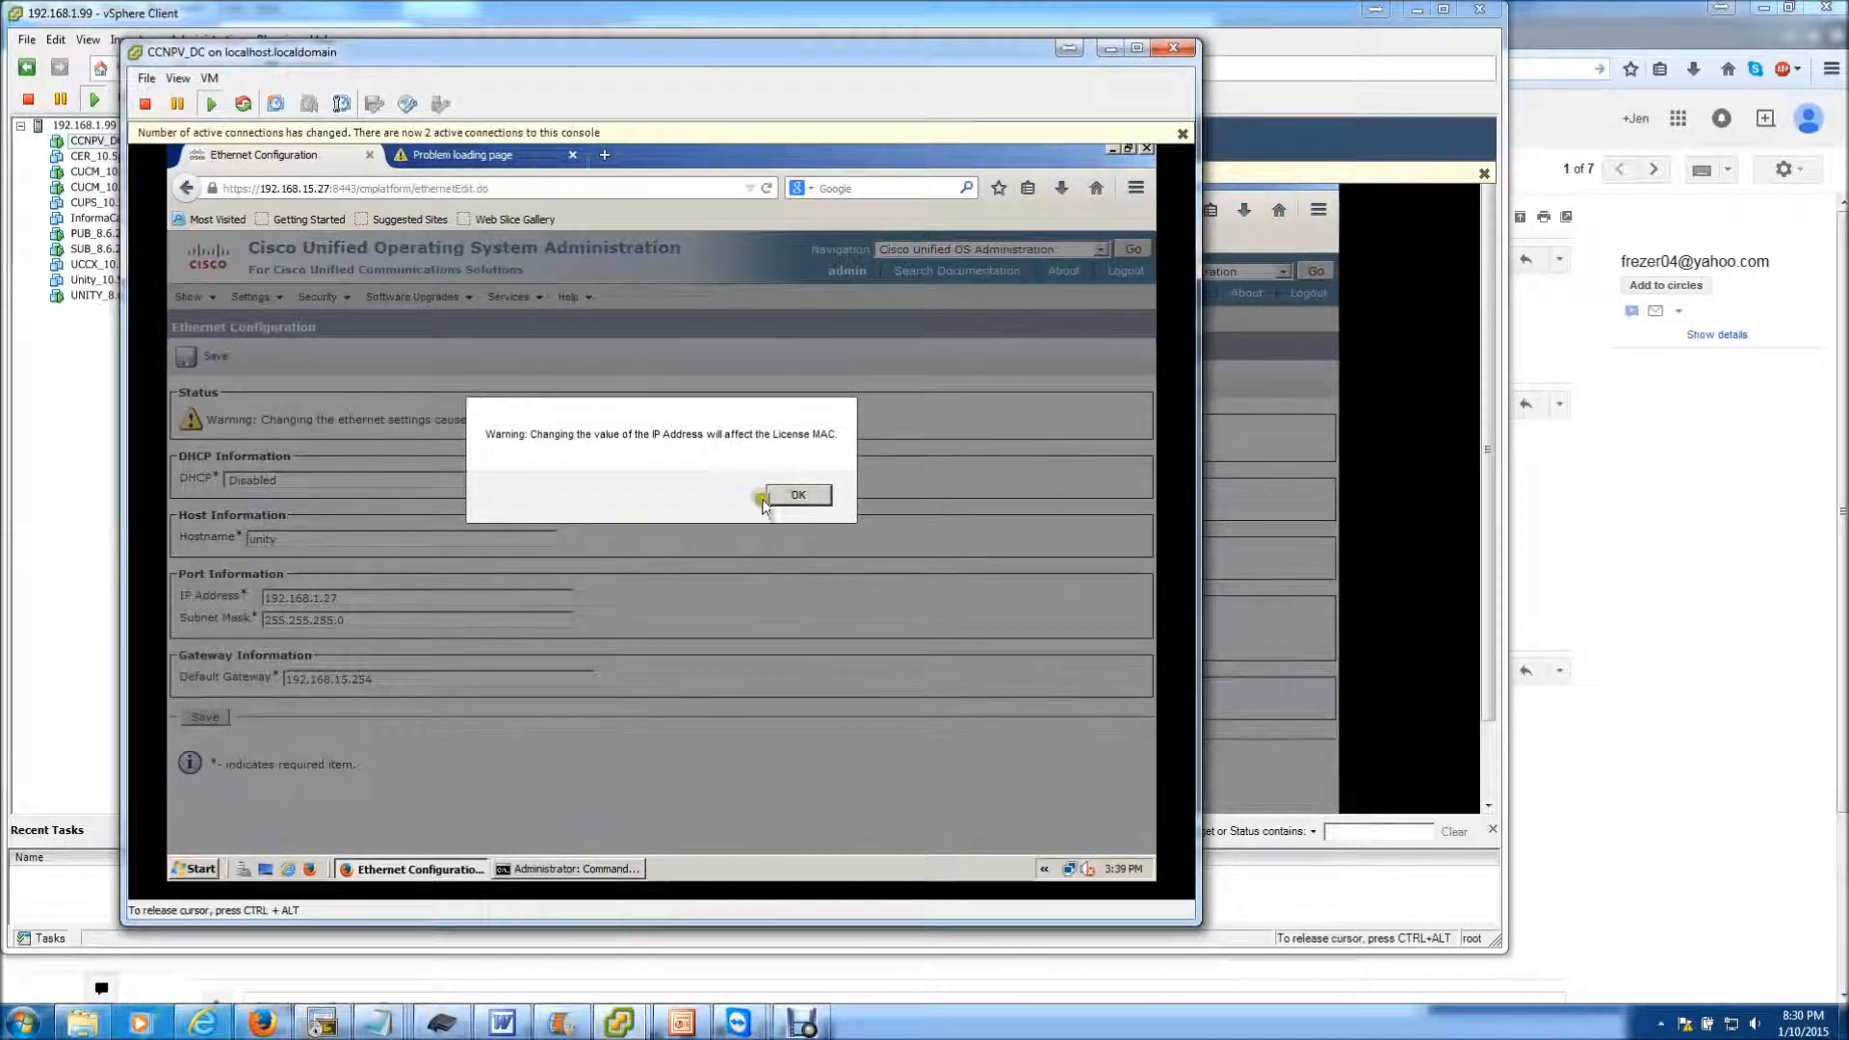
left_click(798, 494)
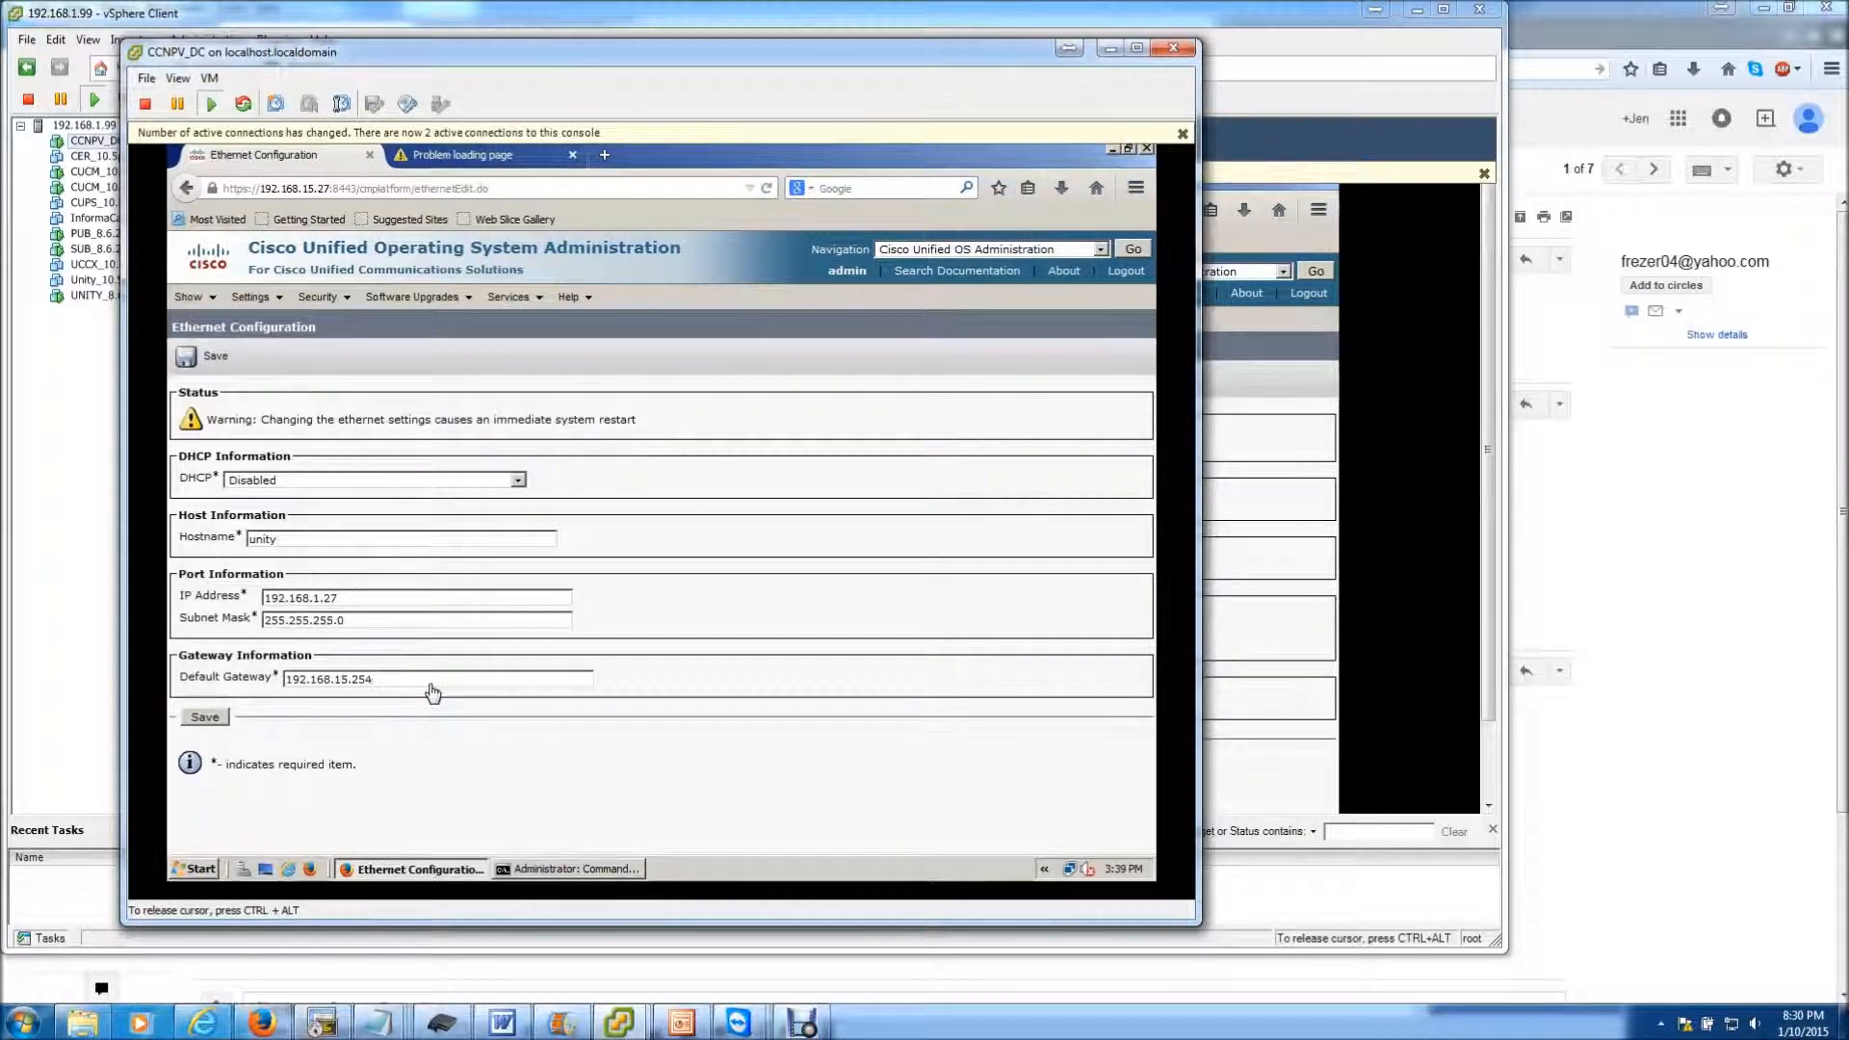
Step: Set the default gateway to 192.168.1.1, save, and acknowledge the warning
left_click(436, 678)
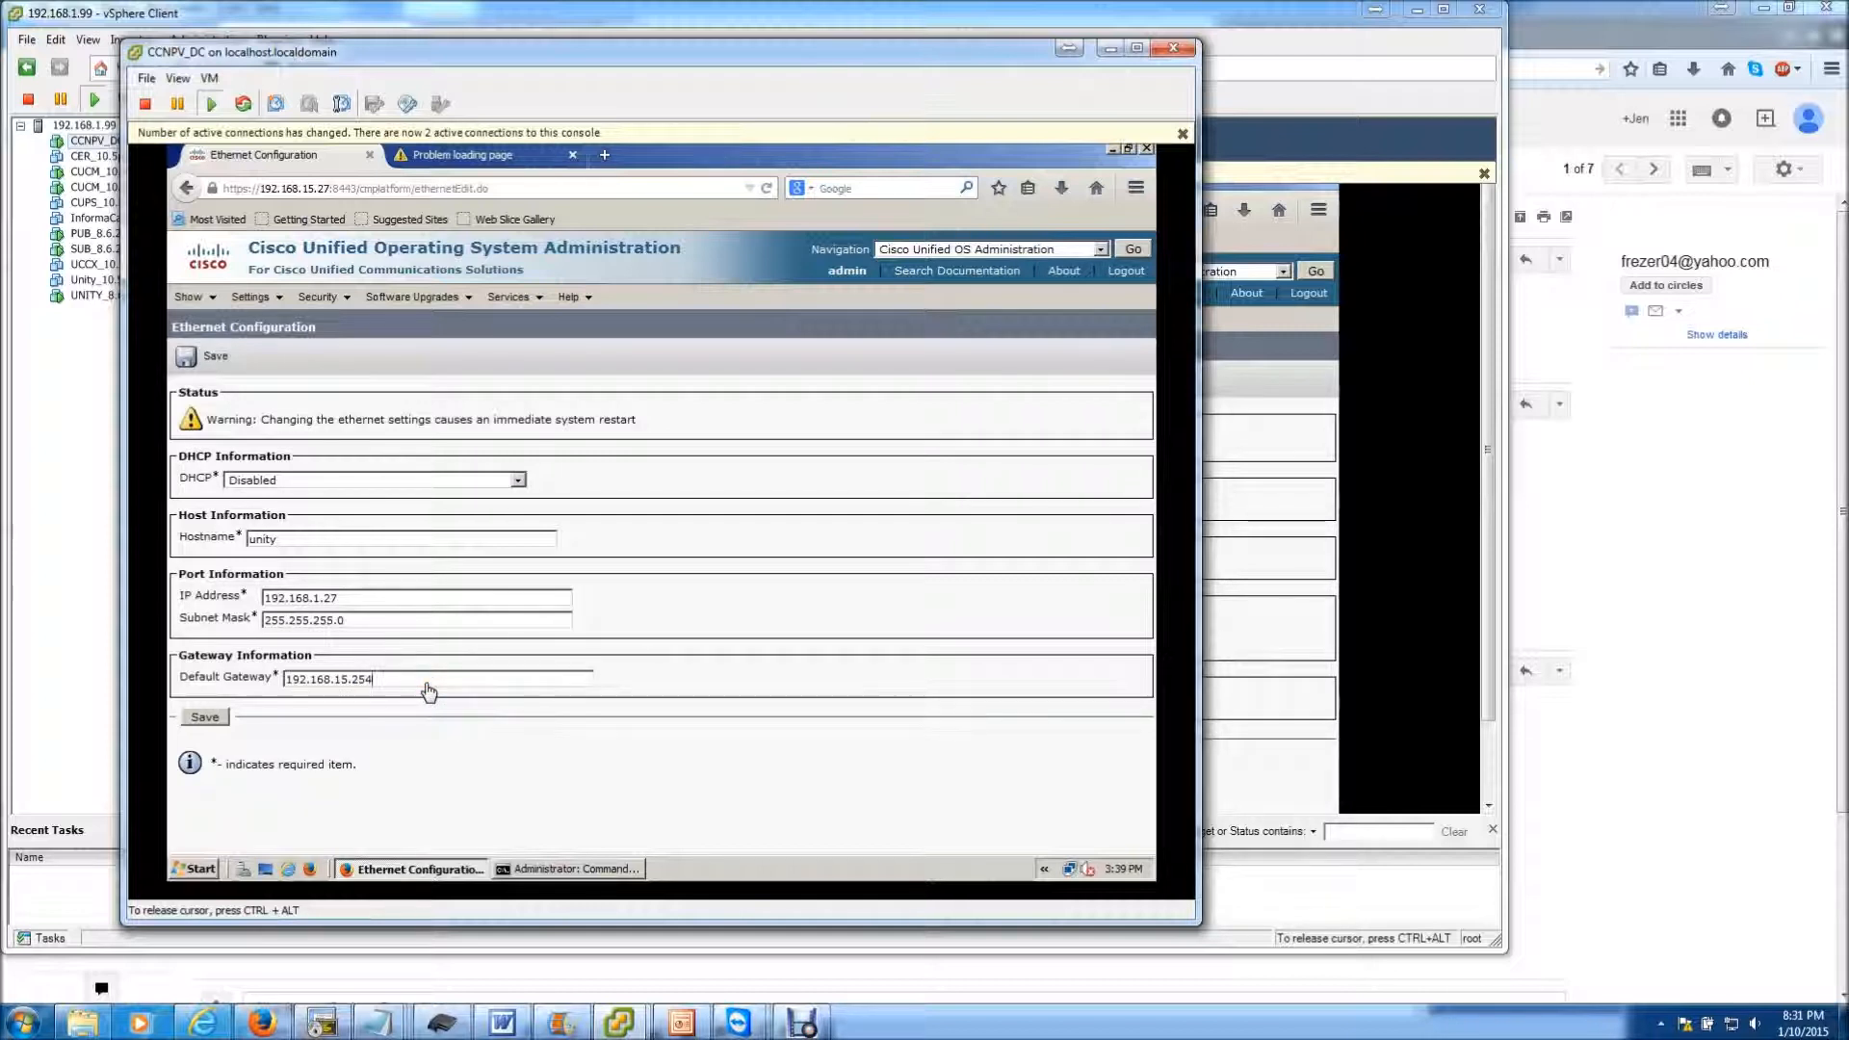
type("192.168.1.")
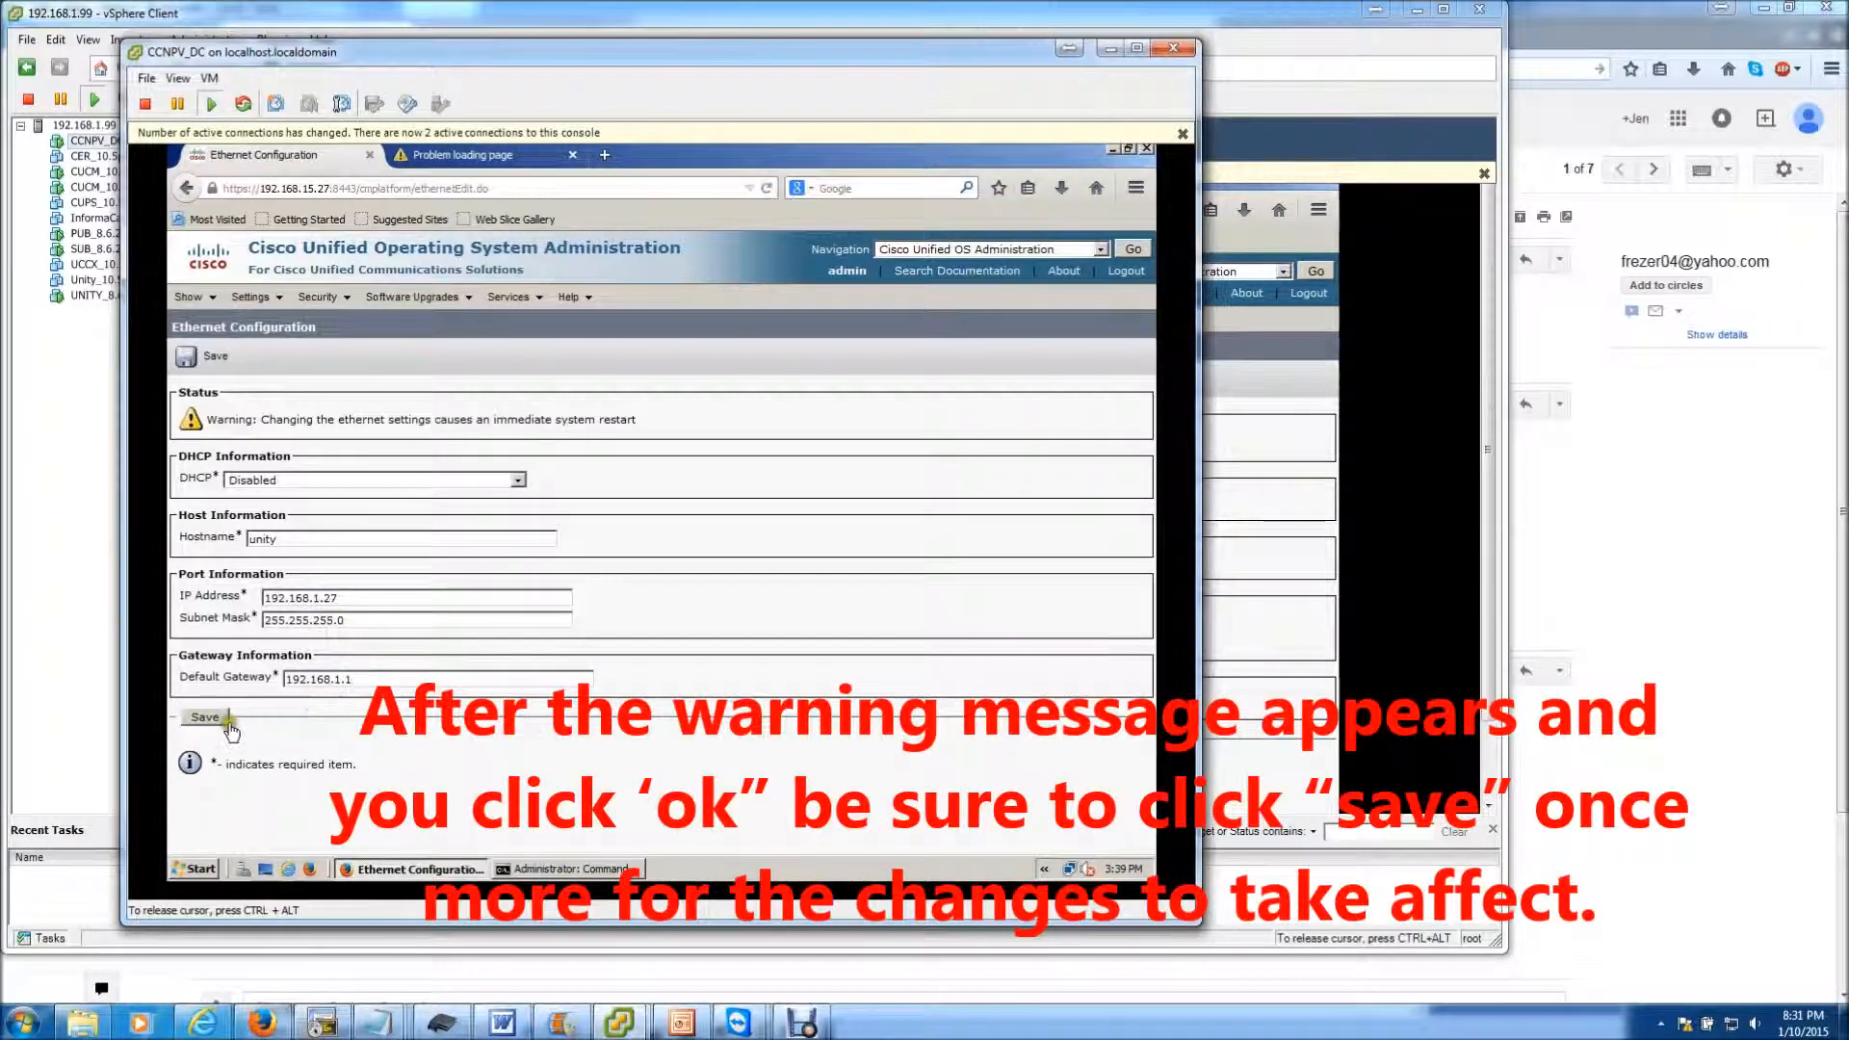
left_click(214, 716)
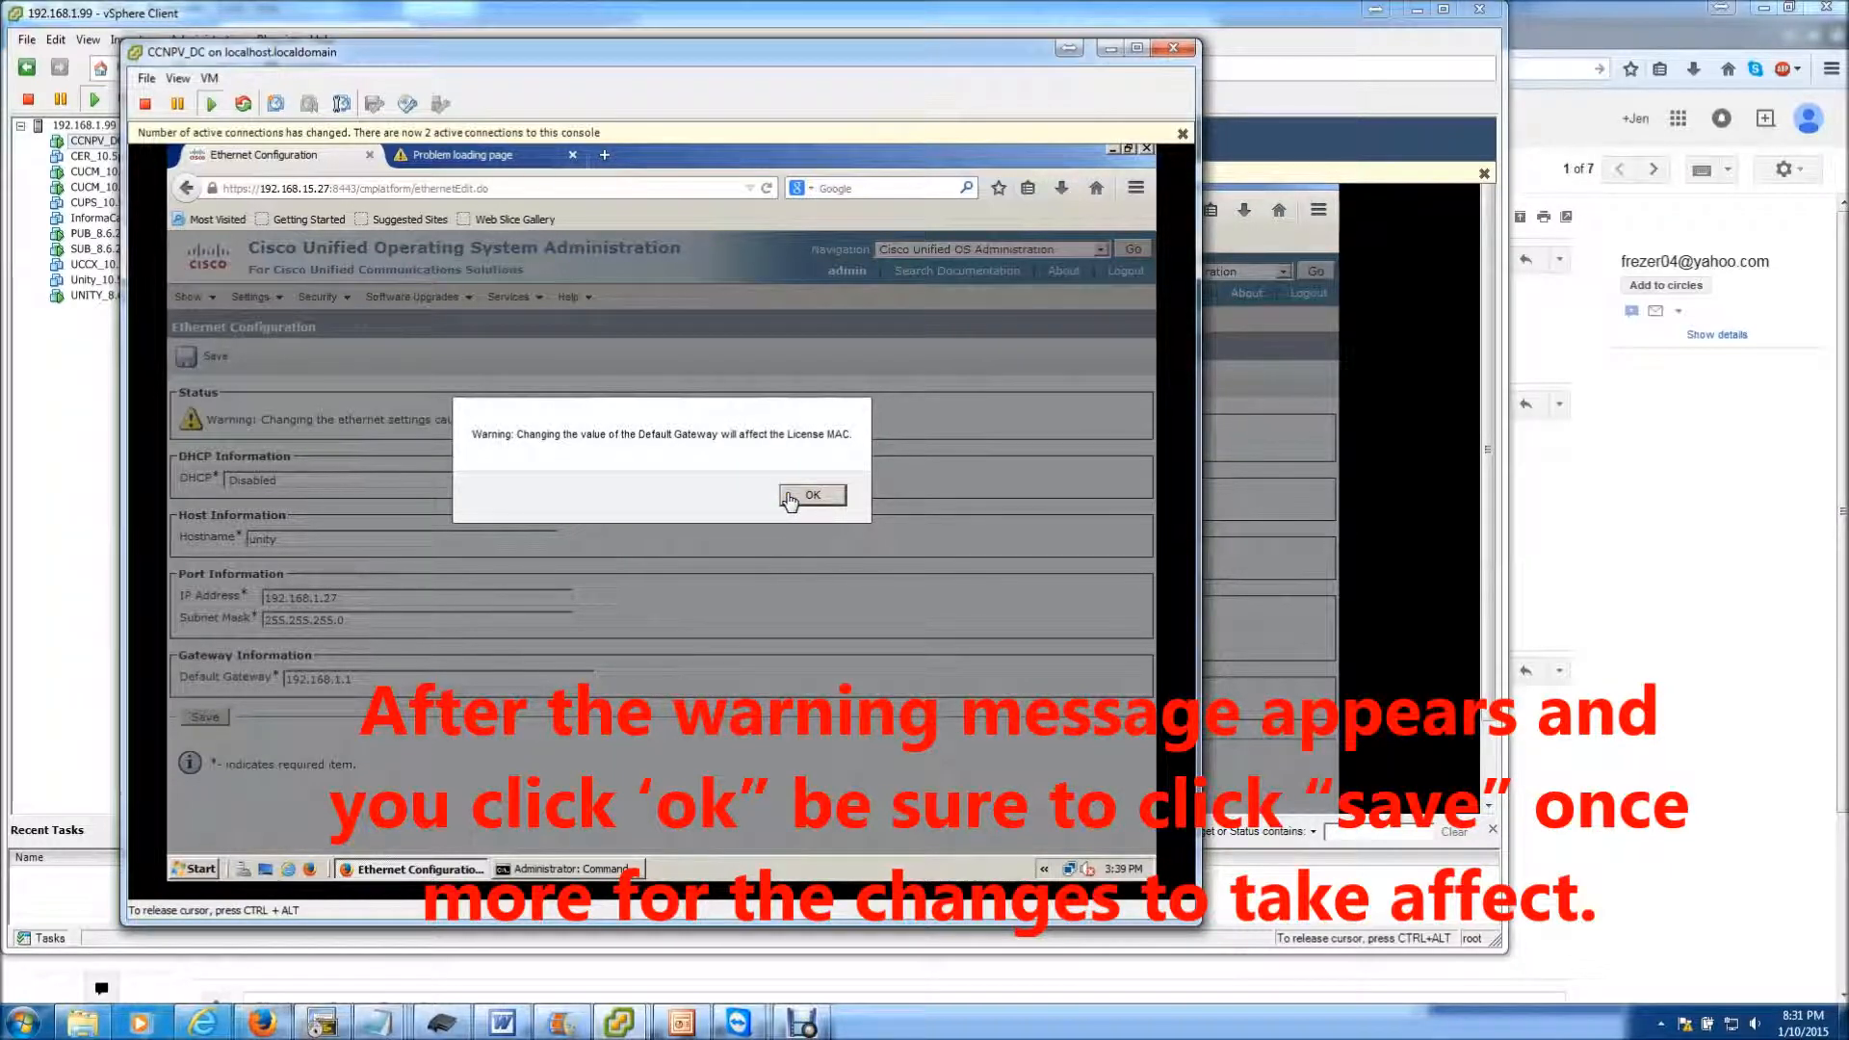
left_click(811, 494)
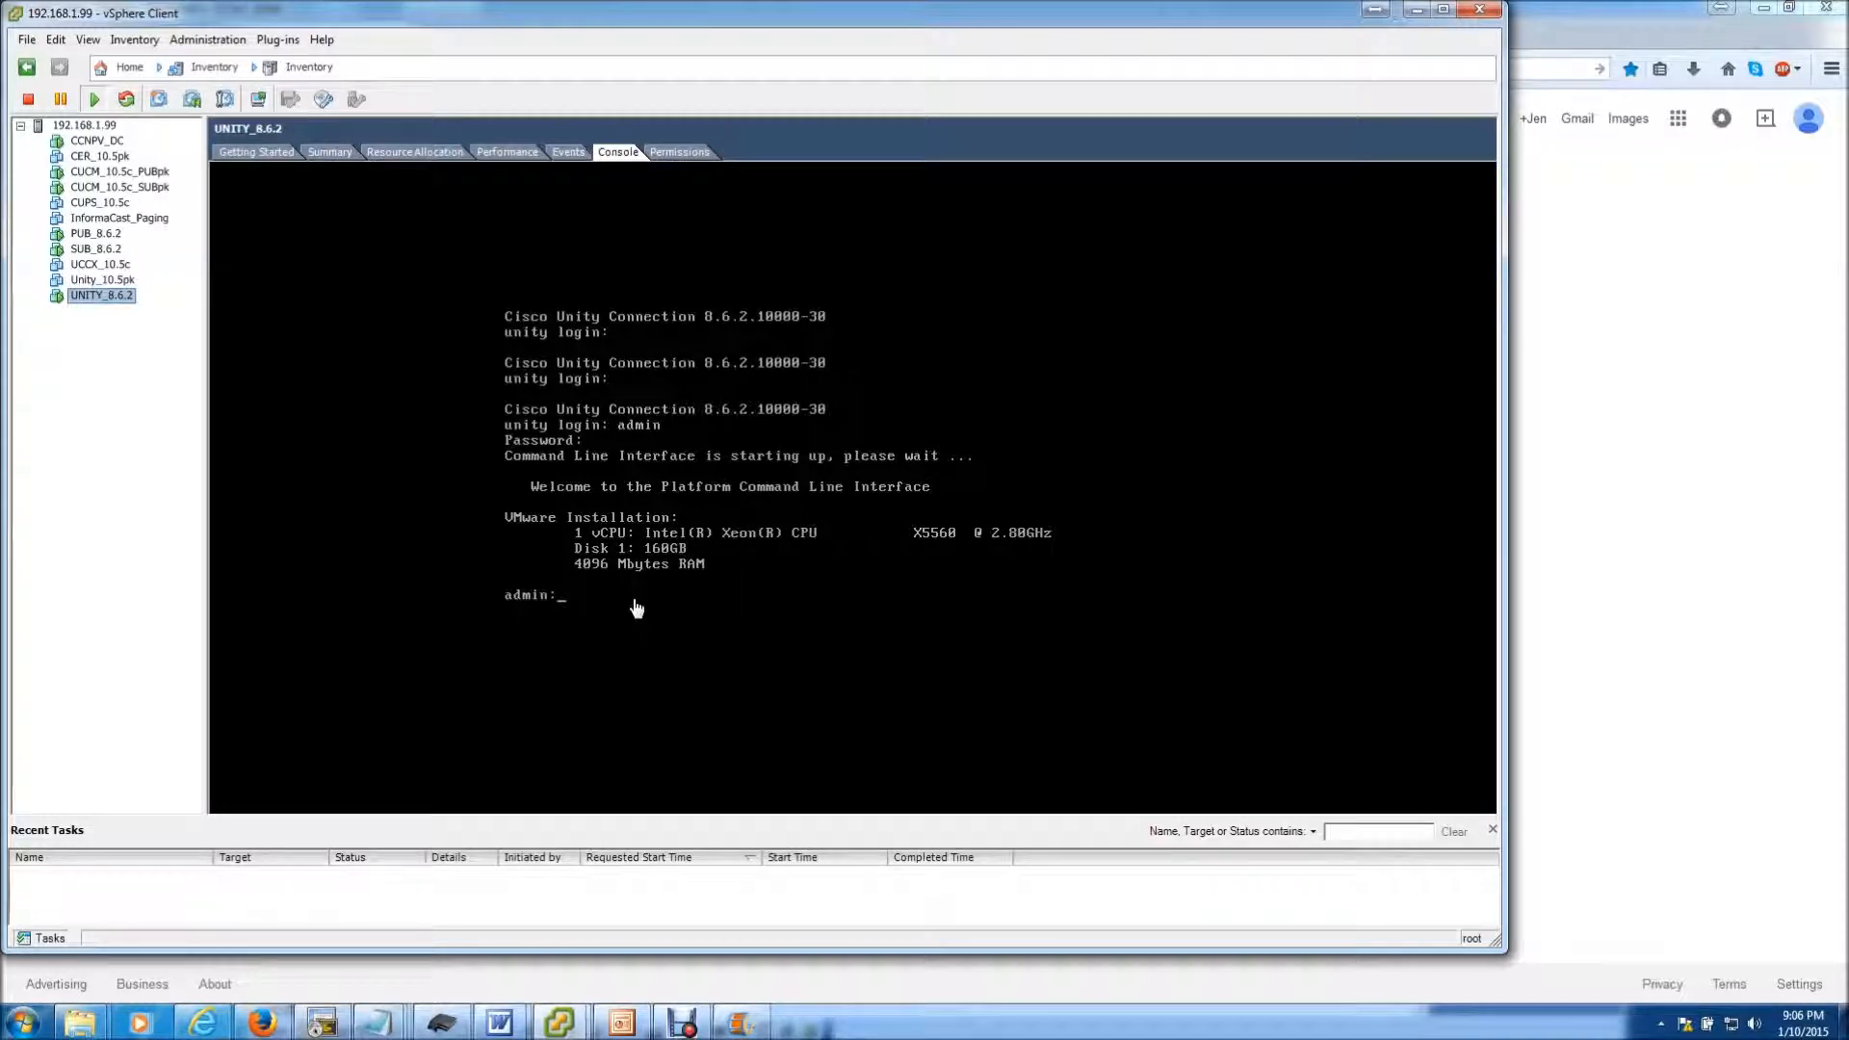
mouse_move(619, 608)
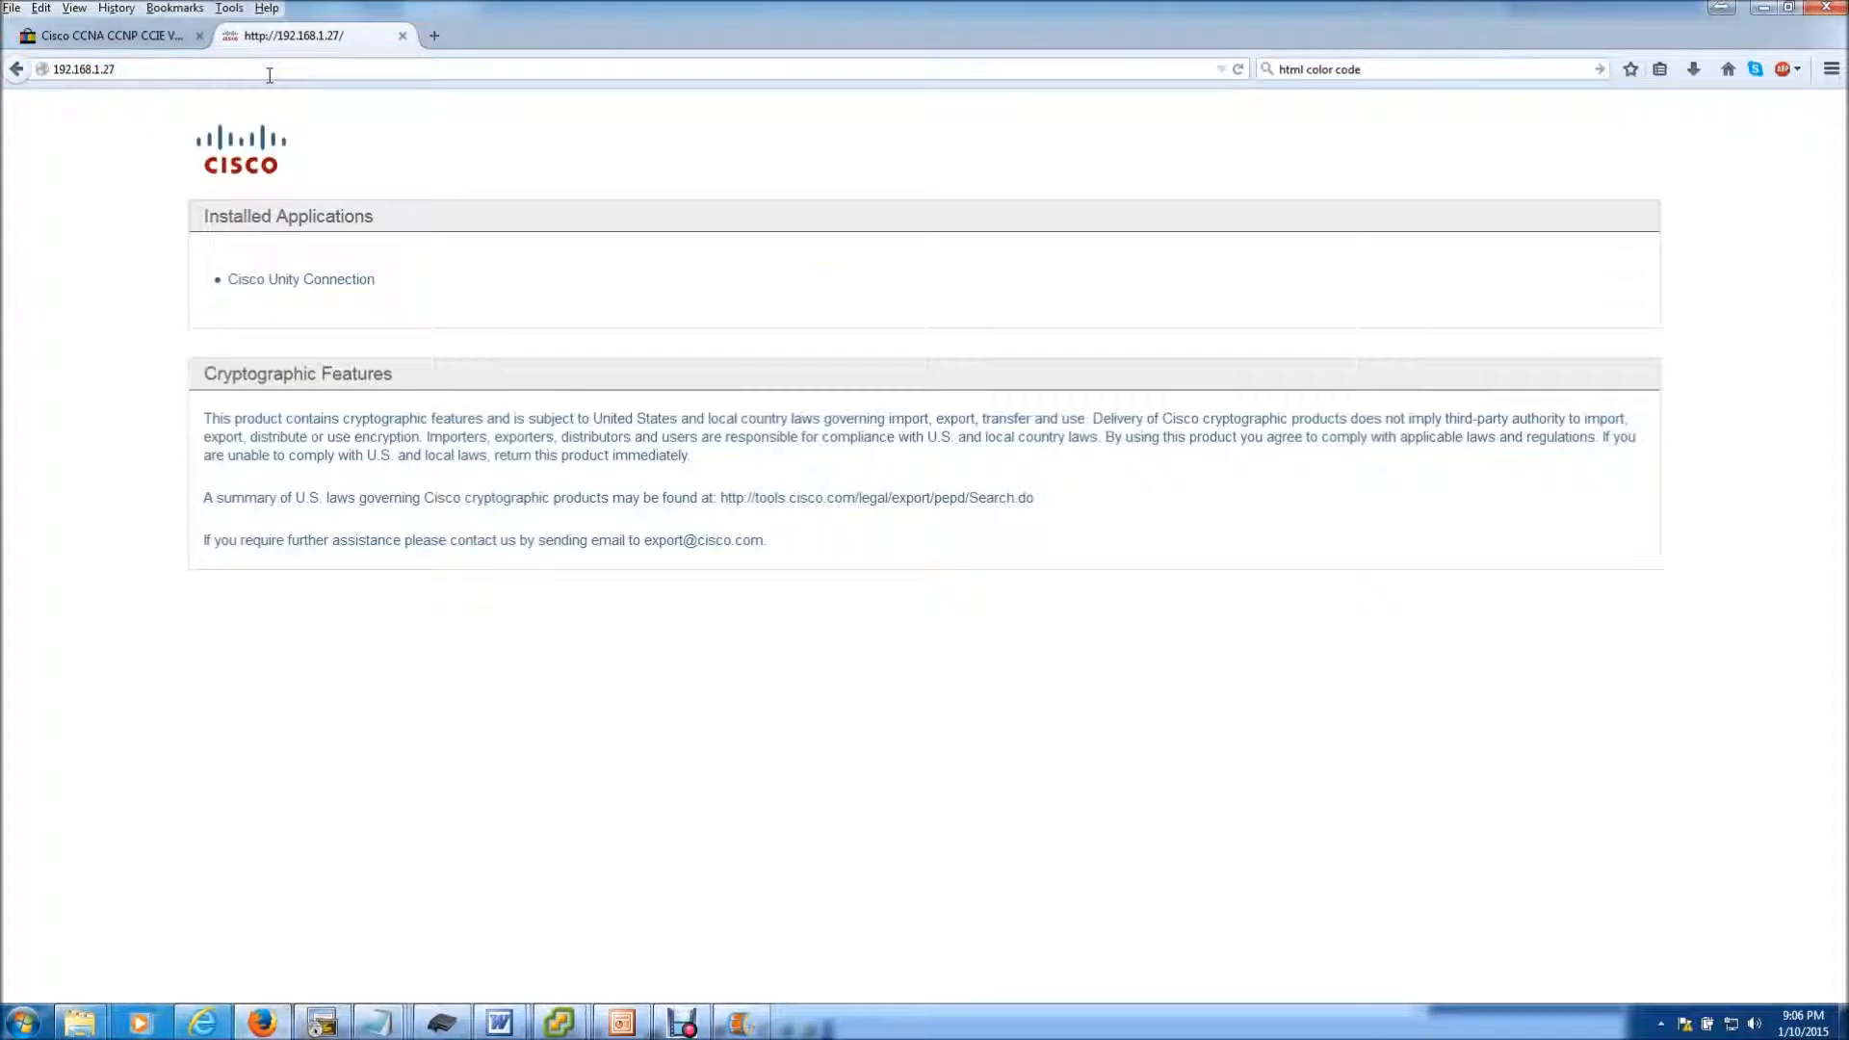
Step: Log into Cisco Unity Connection at 192.168.1.27 as unityadmin
left_click(300, 279)
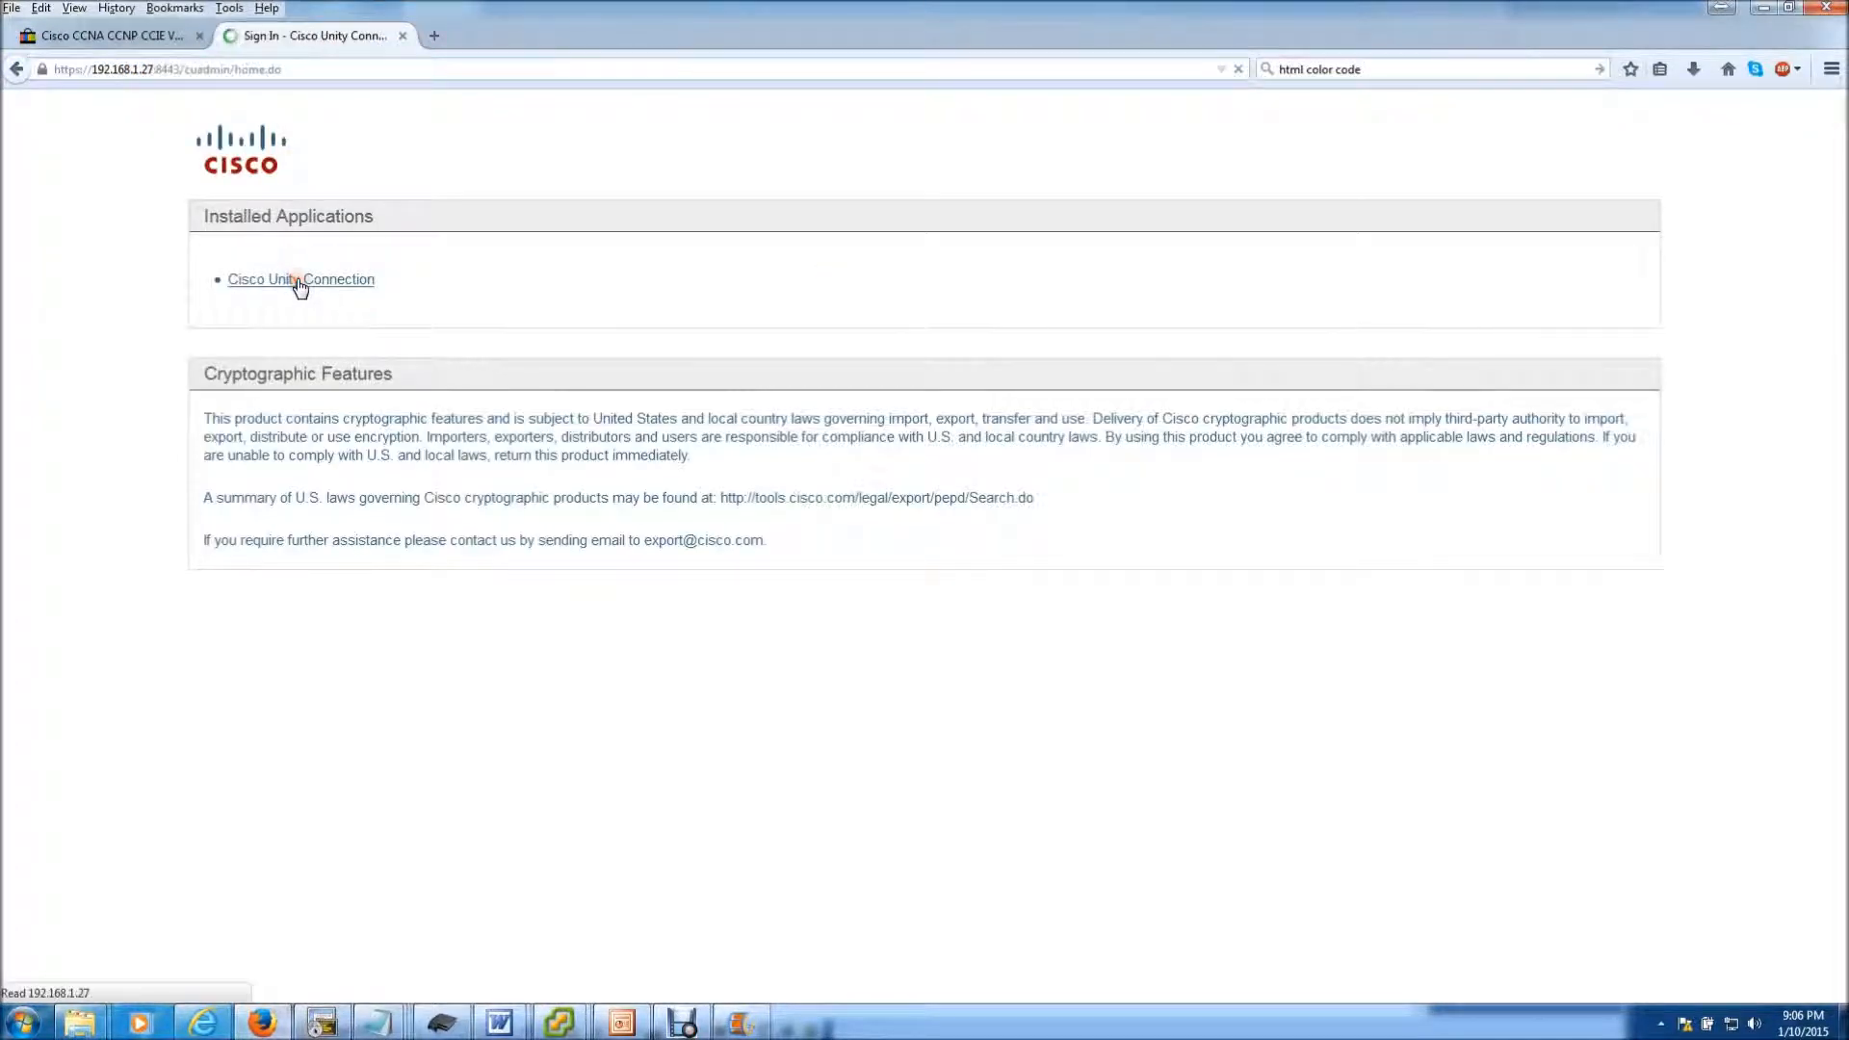
left_click(299, 279)
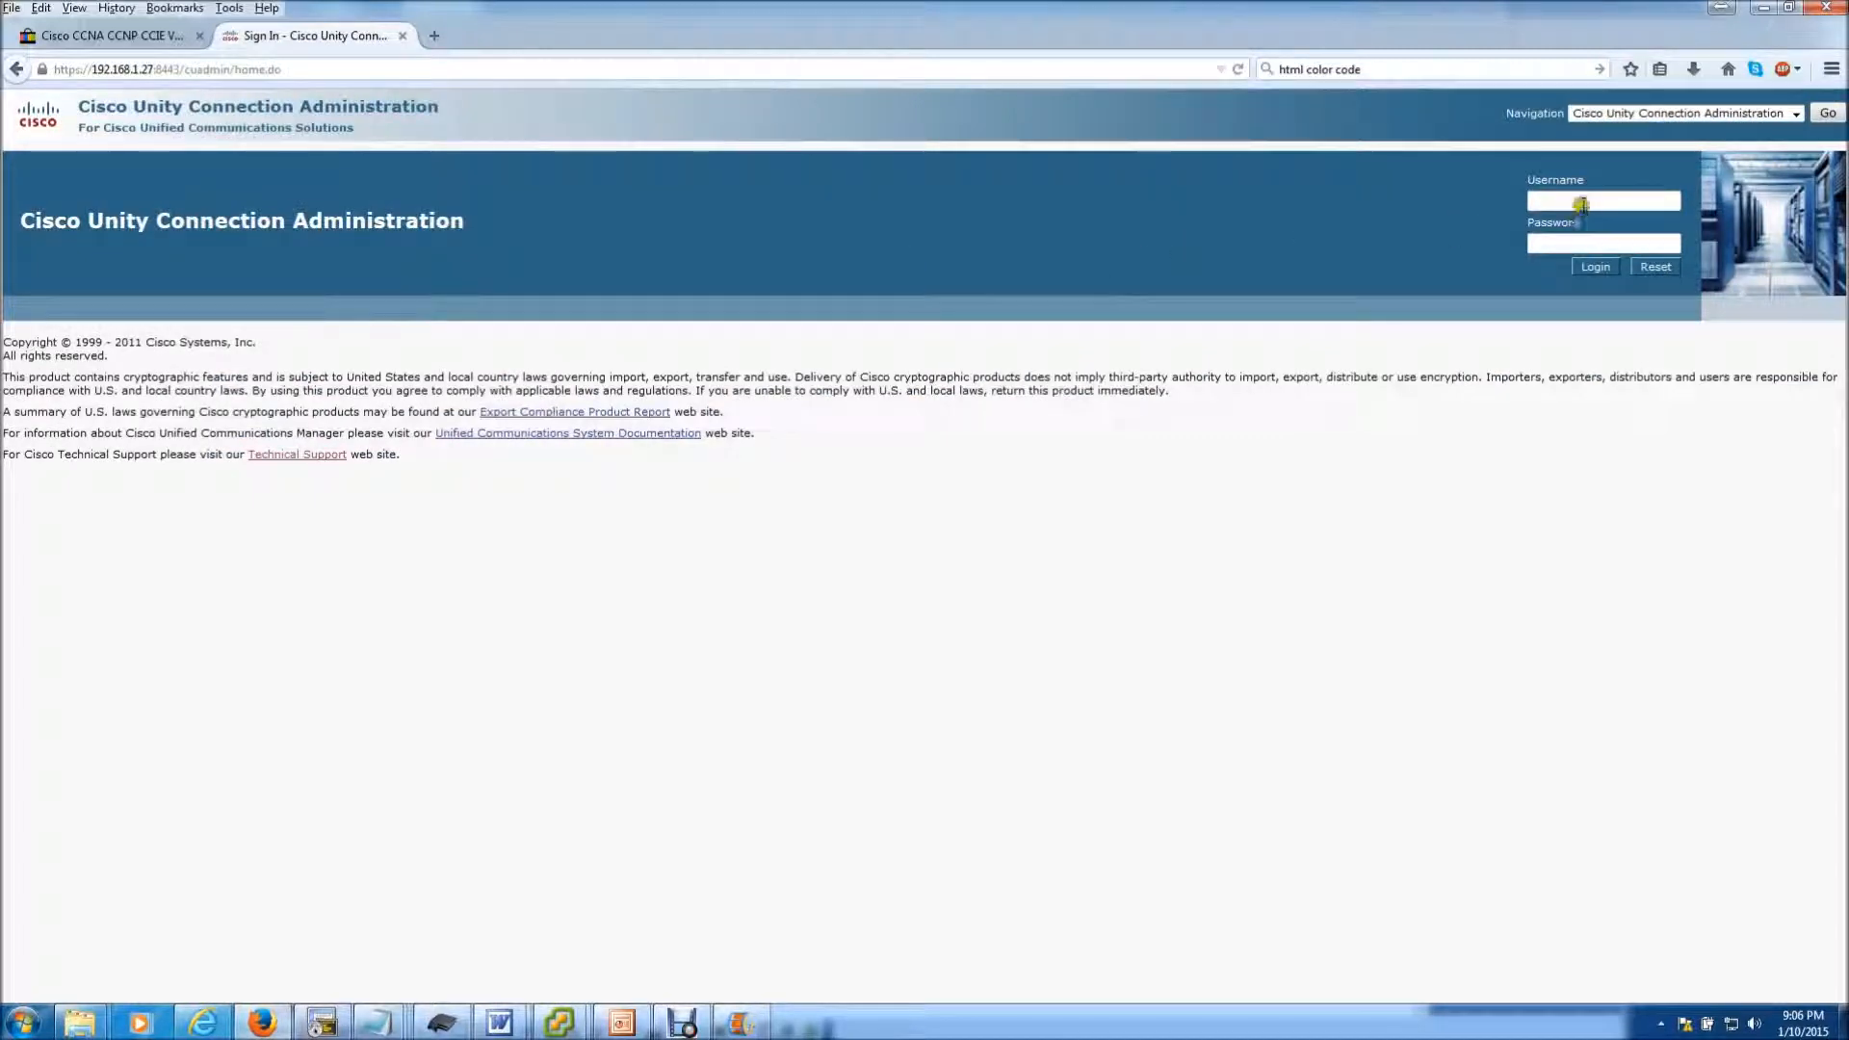
type("unityadmin")
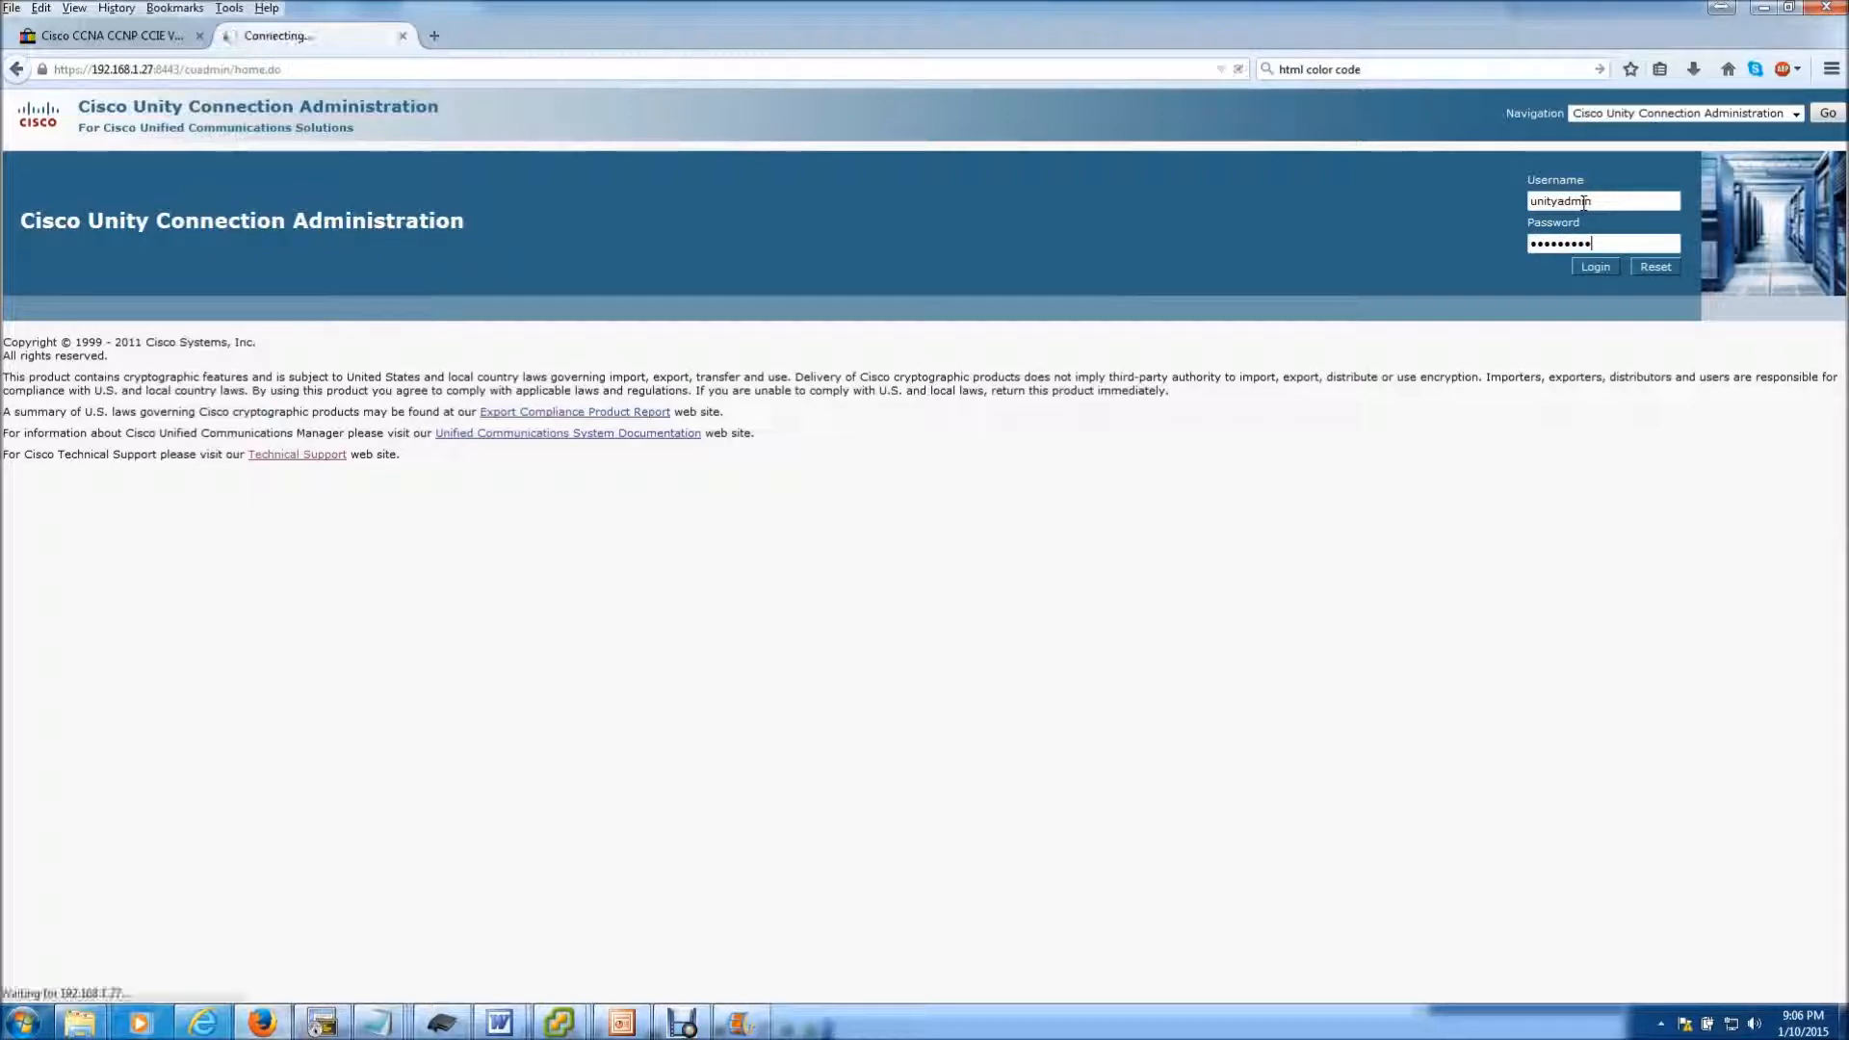
left_click(1595, 266)
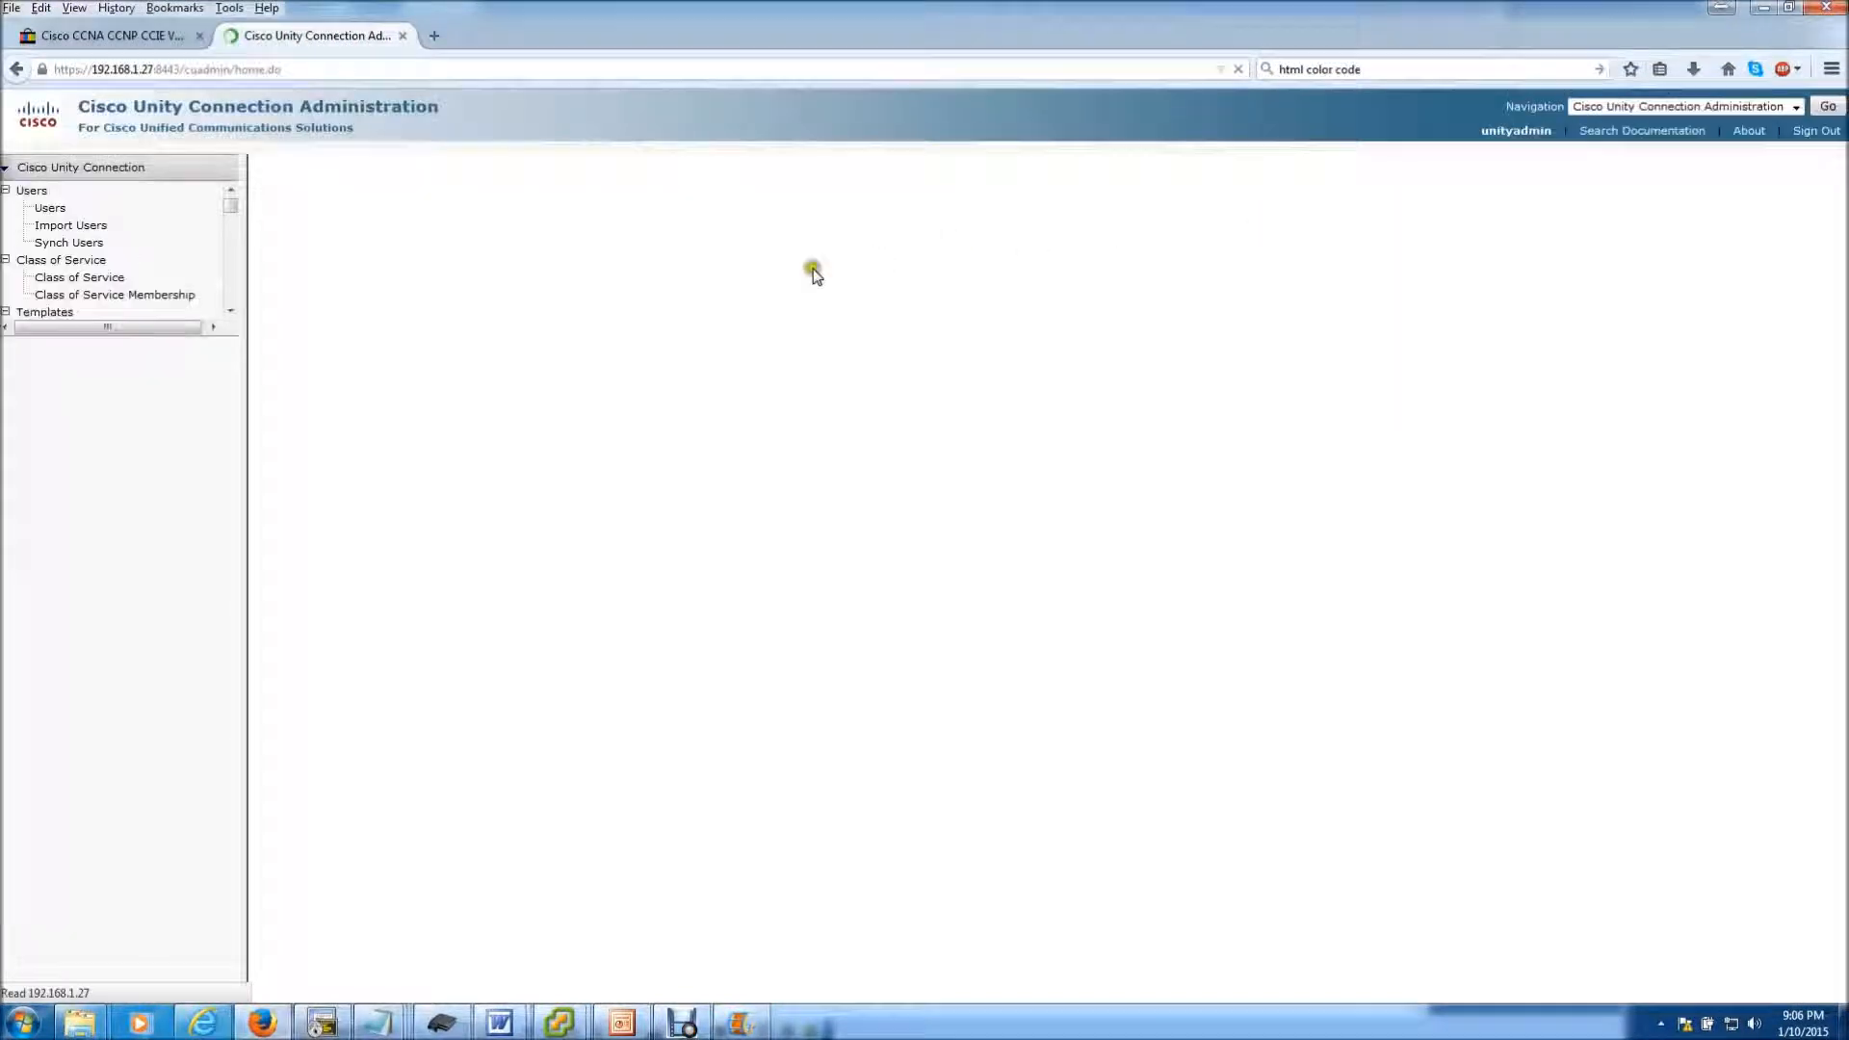